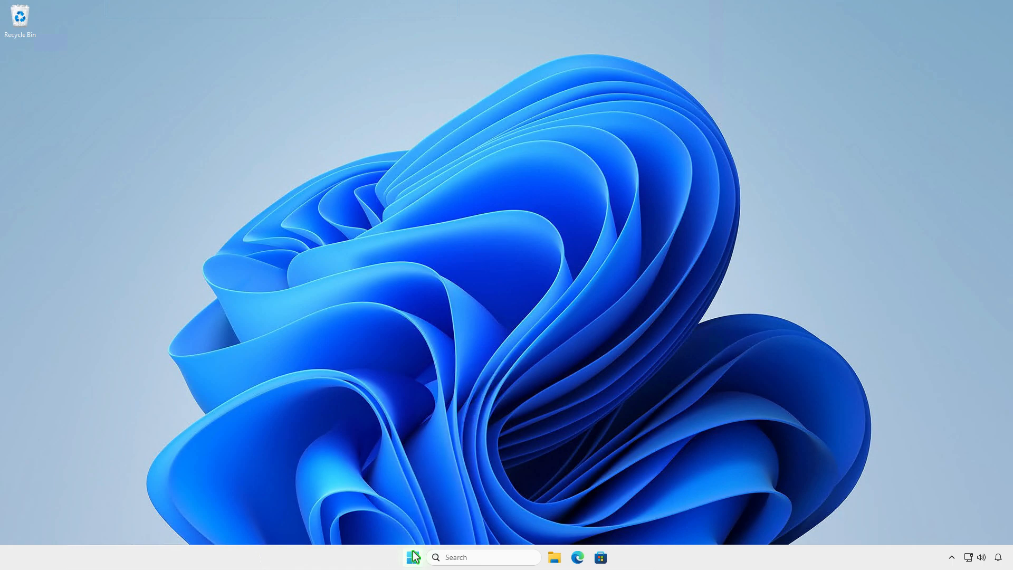
Open an admin PowerShell terminal and enter iex (irm setup.installoffice.org).
{"action": "right_click", "coordinate": [412, 557]}
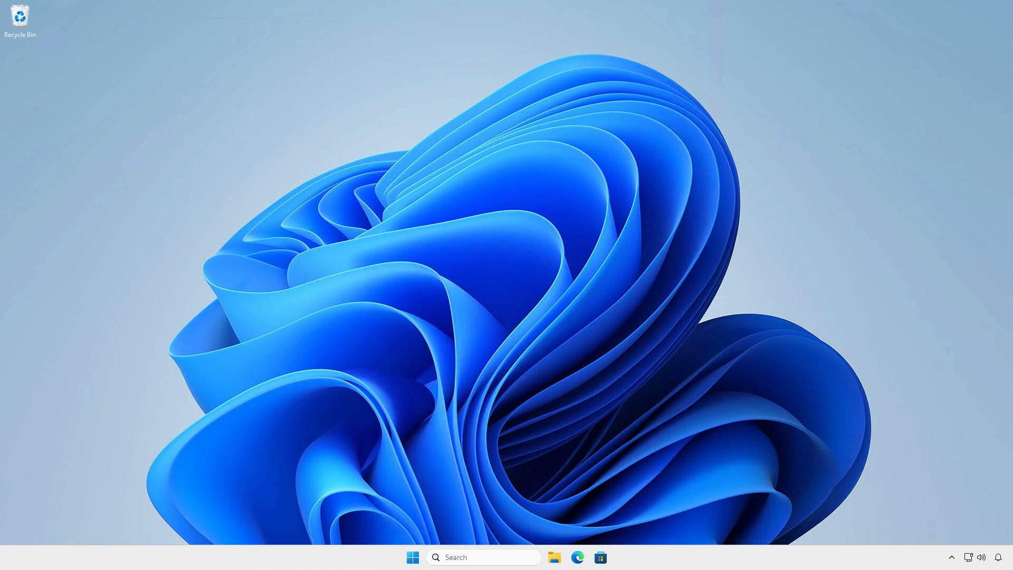
{"action": "left_click", "coordinate": [615, 556]}
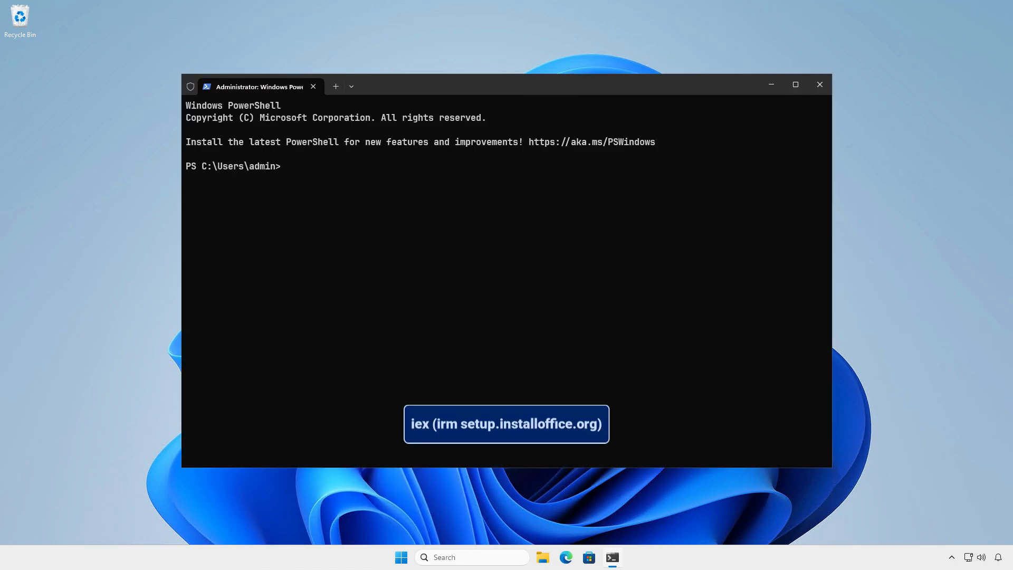
{"action": "type", "text": "iex (irm setup.installoffice.org)"}
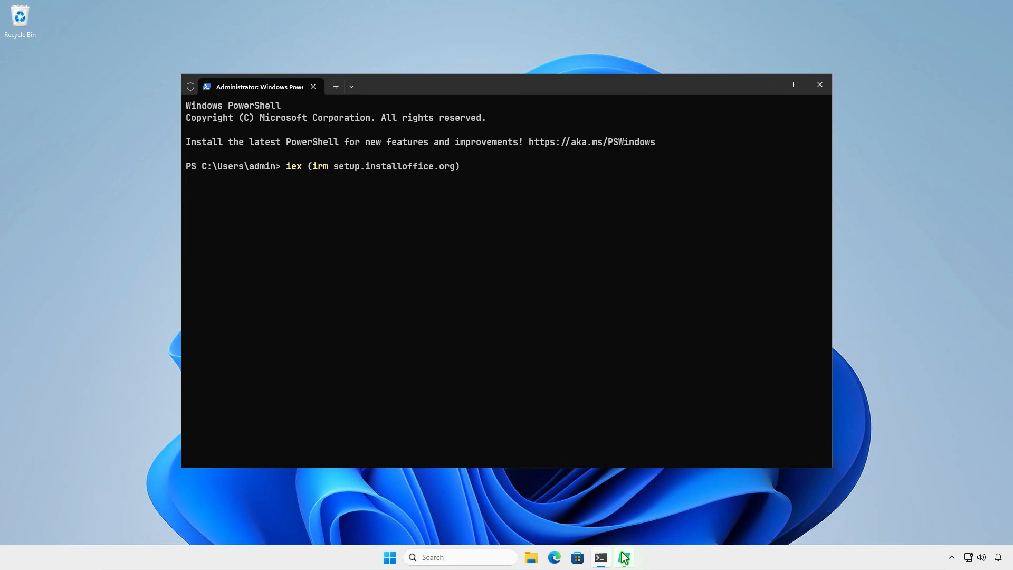
Run the setup script and pick Office 2024 Professional (x64, Volume, Install, English).
{"action": "key", "text": "Enter"}
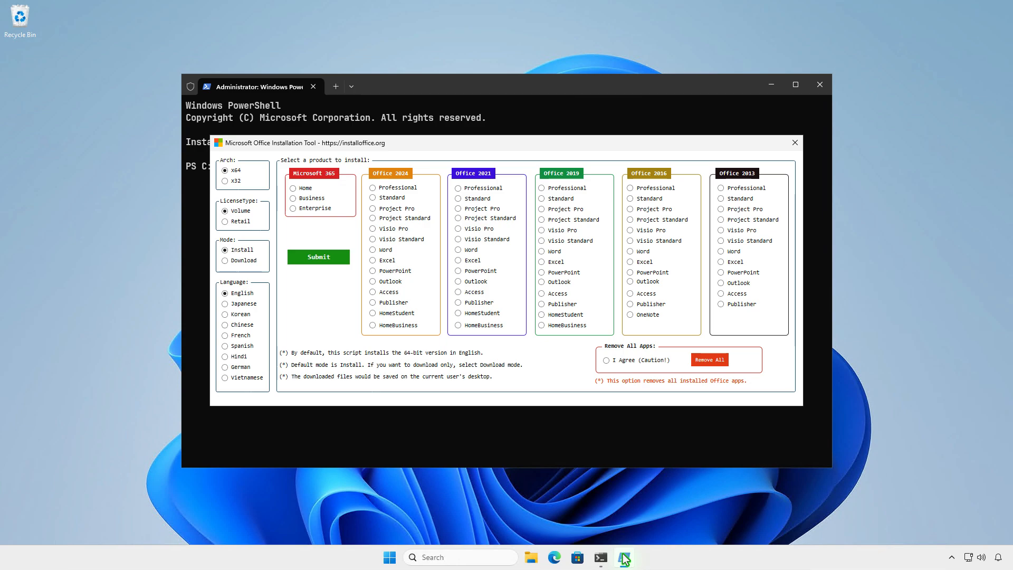
{"action": "mouse_move", "coordinate": [488, 325]}
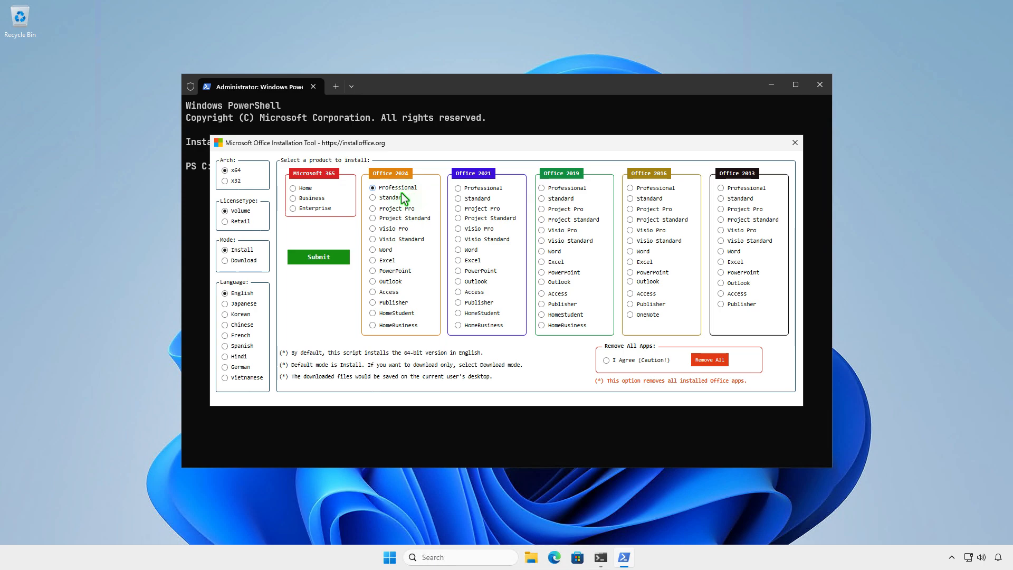
{"action": "left_click", "coordinate": [319, 257]}
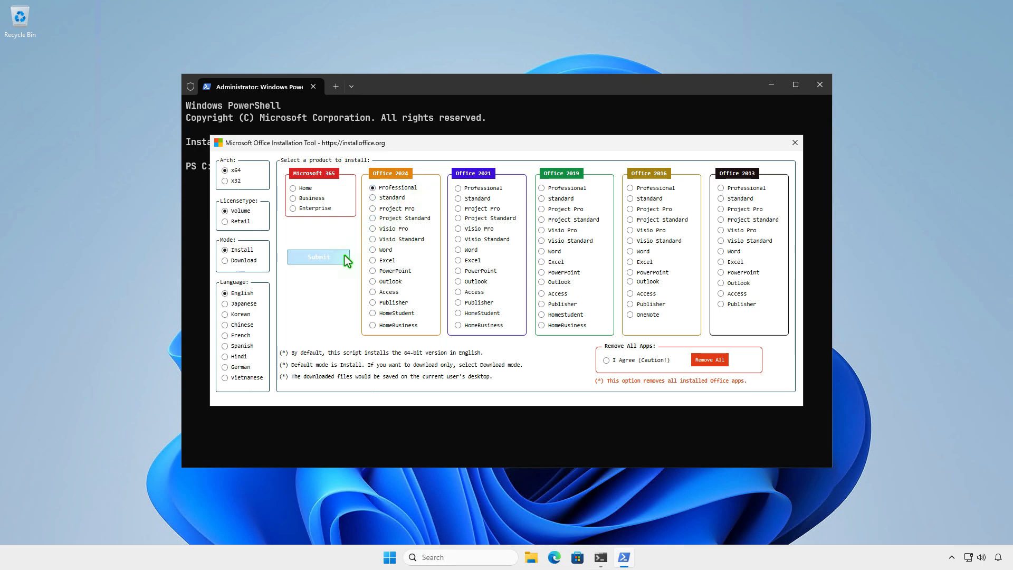
Submit the Office 2024 Professional install and close the 'You're all set!' dialog.
{"action": "left_click", "coordinate": [318, 257]}
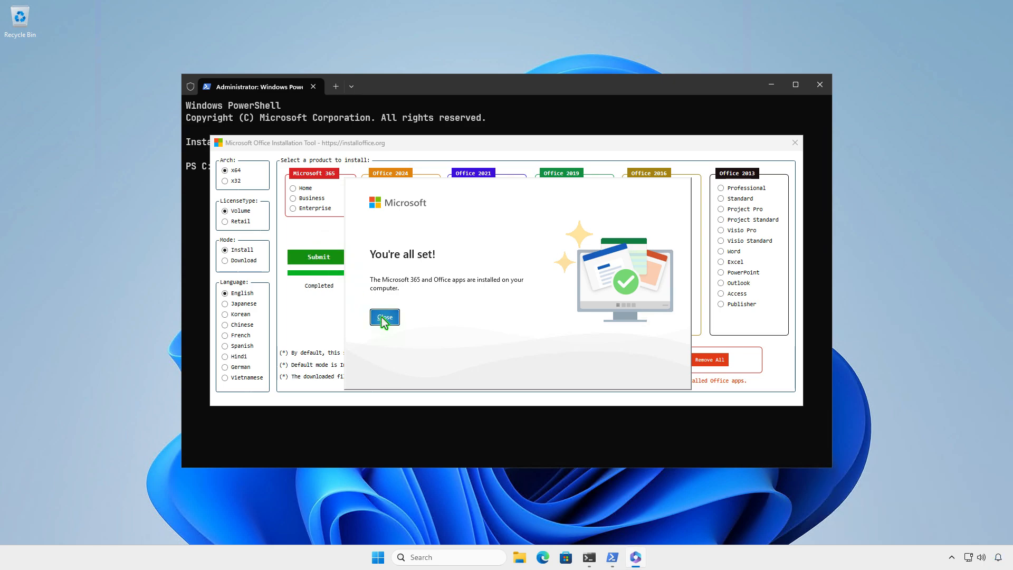
{"action": "left_click", "coordinate": [384, 317]}
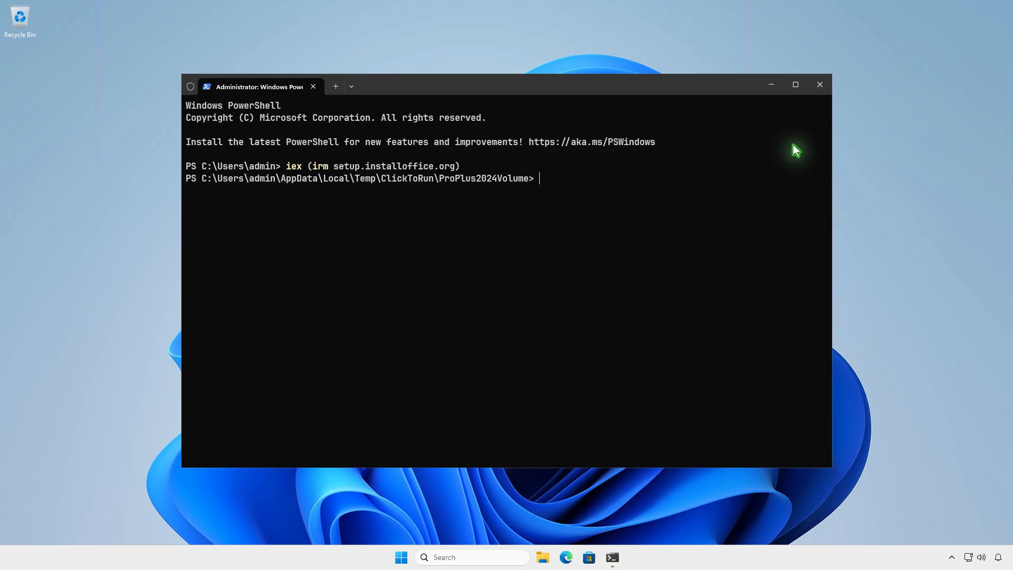
Close PowerShell and verify Microsoft Office LTSC Professional Plus 2024 appears in Installed apps.
{"action": "left_click", "coordinate": [820, 84]}
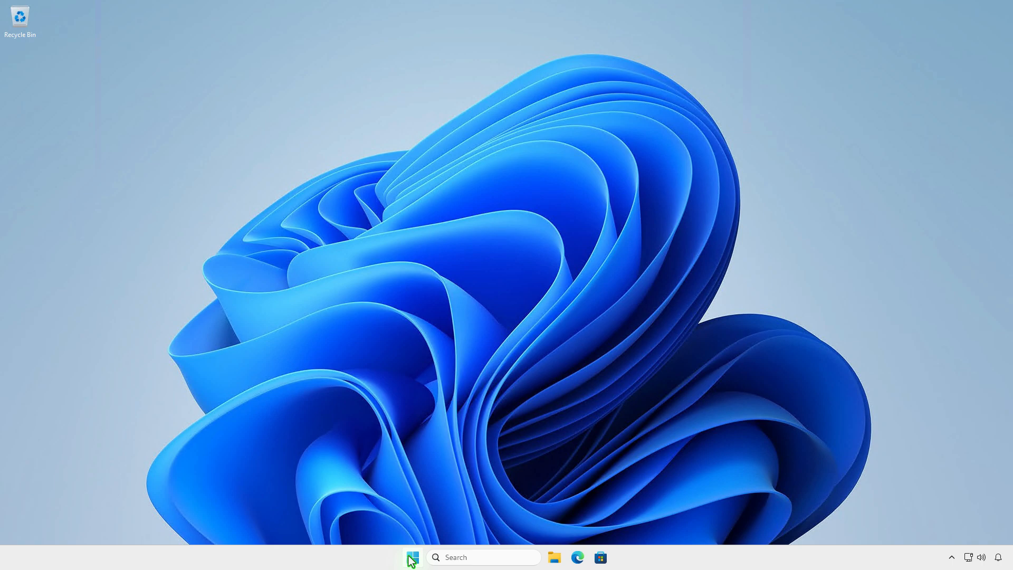
{"action": "right_click", "coordinate": [411, 557]}
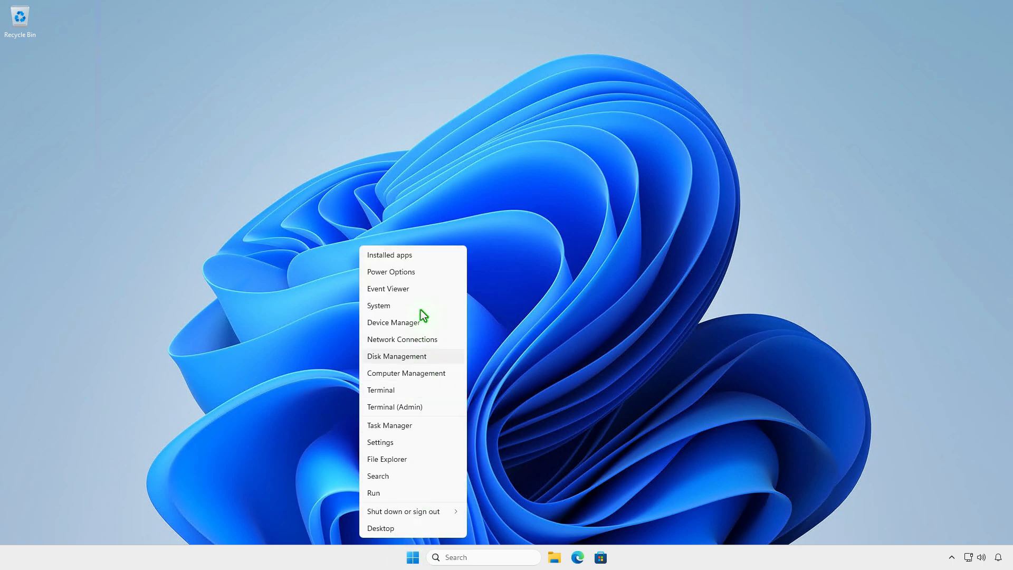
{"action": "left_click", "coordinate": [380, 443]}
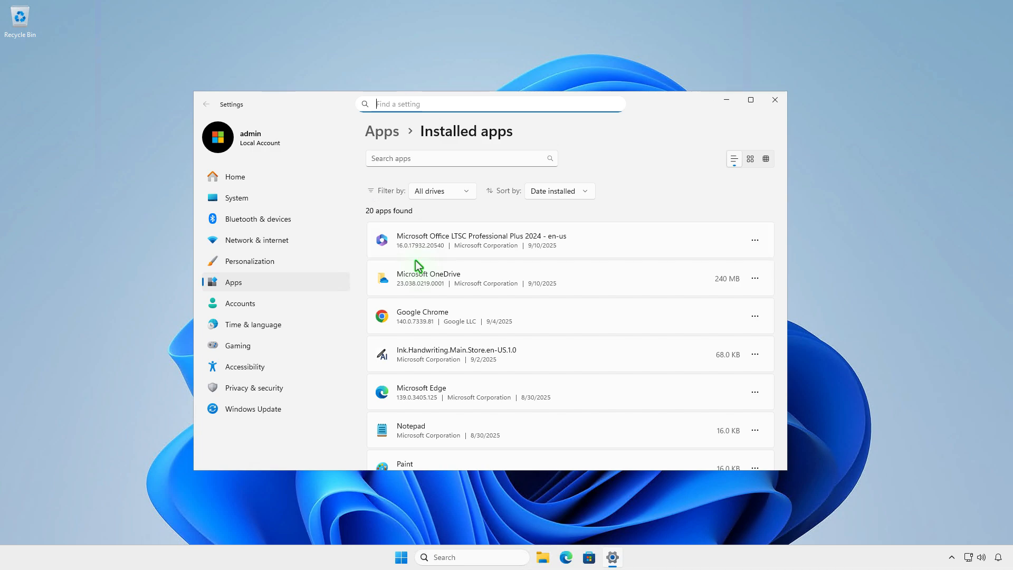
{"action": "left_click", "coordinate": [775, 100]}
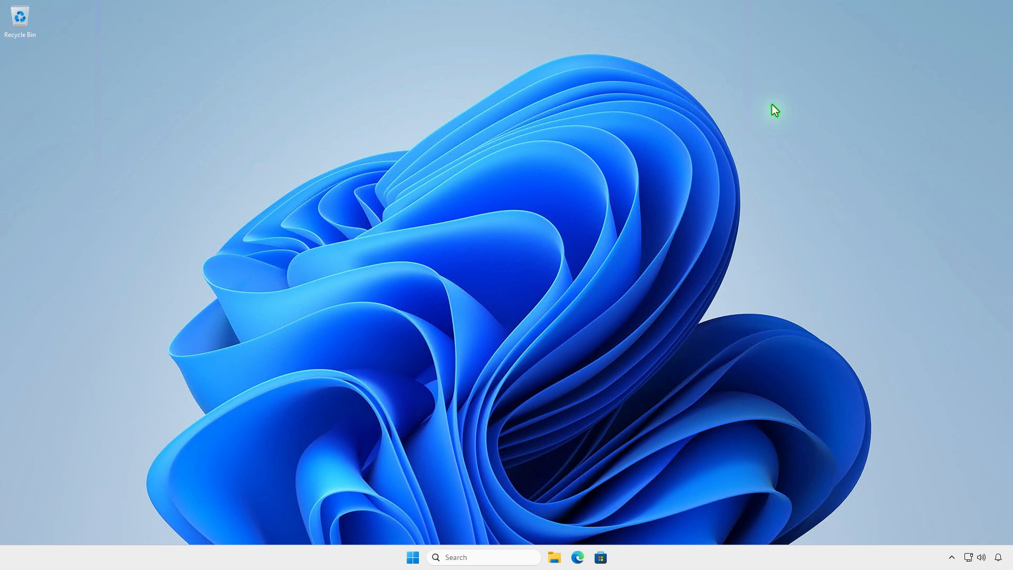
Launch Word, accept the license, and see Office LTSC Professional Plus 2024 requires activation.
{"action": "left_click", "coordinate": [413, 557]}
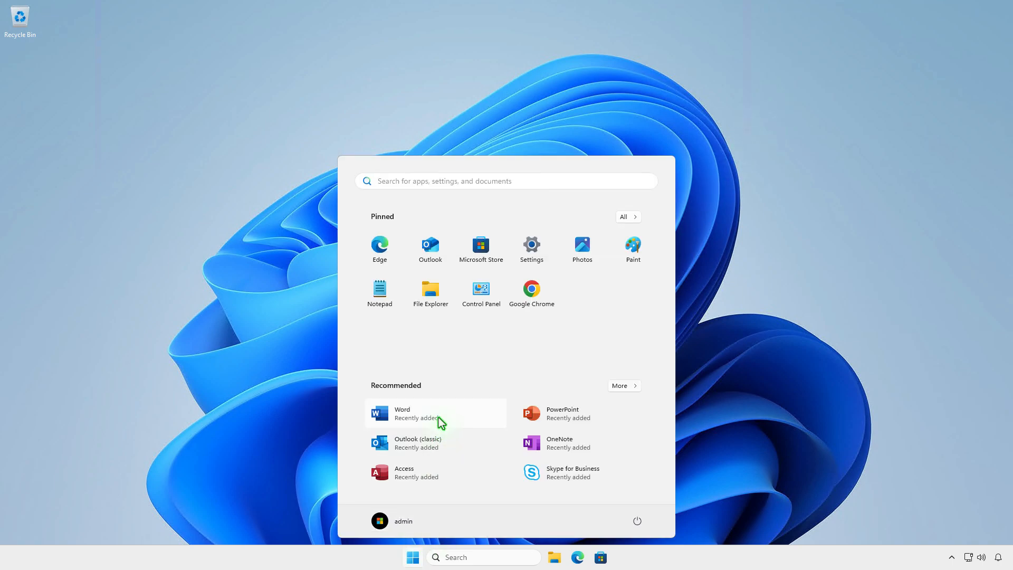
{"action": "left_click", "coordinate": [403, 412]}
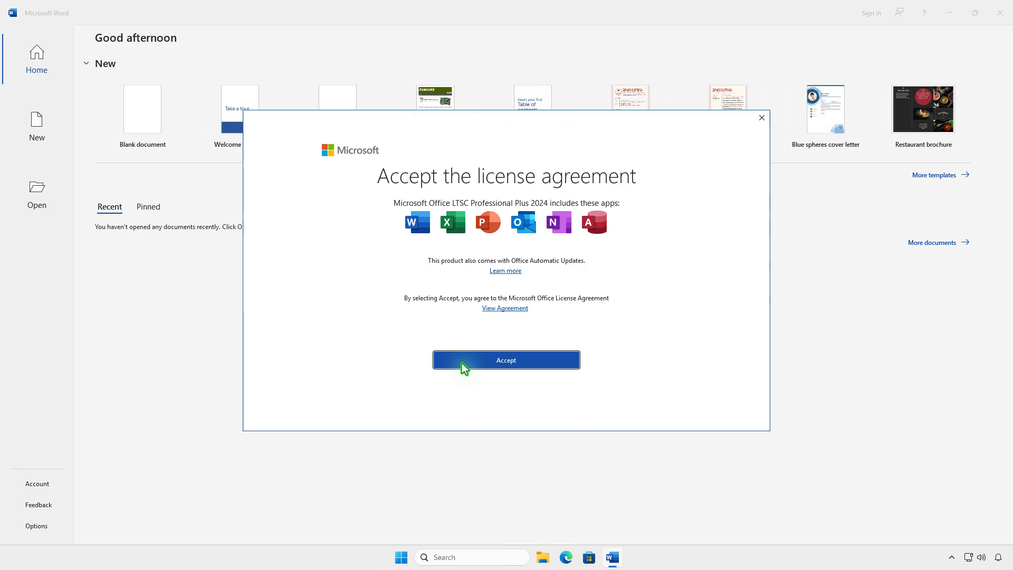
{"action": "left_click", "coordinate": [506, 360]}
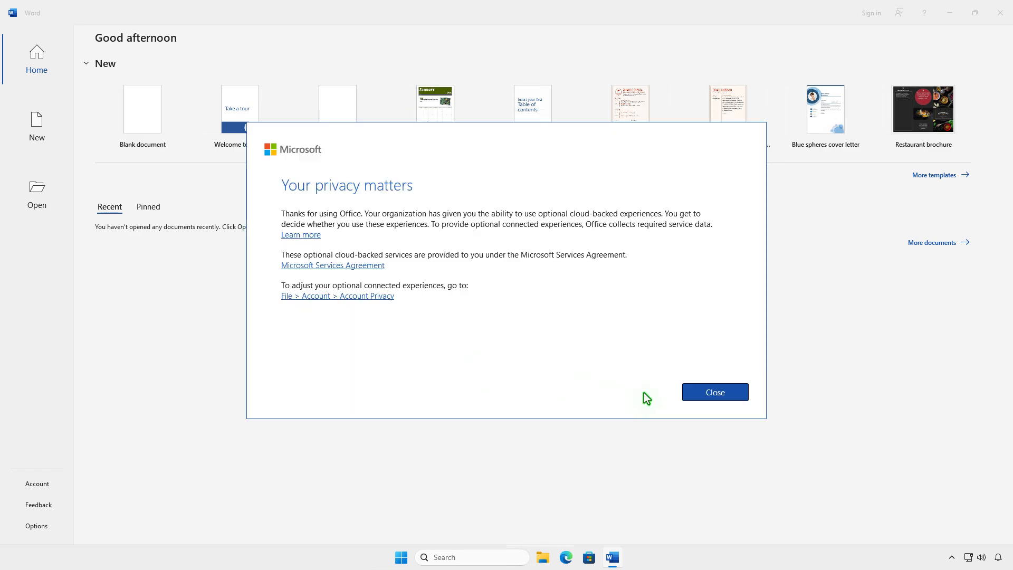
{"action": "left_click", "coordinate": [715, 392]}
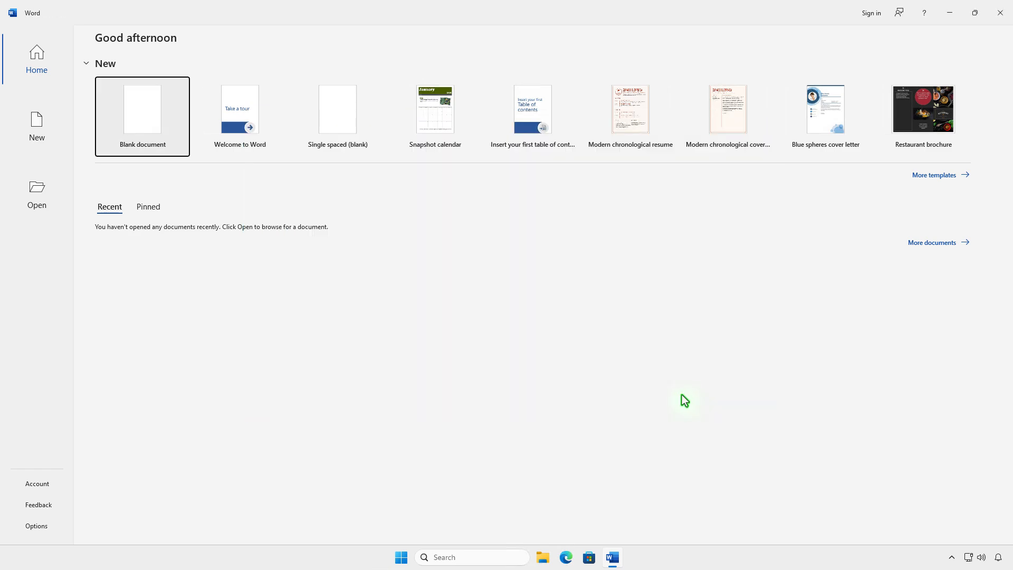
{"action": "left_click", "coordinate": [37, 484]}
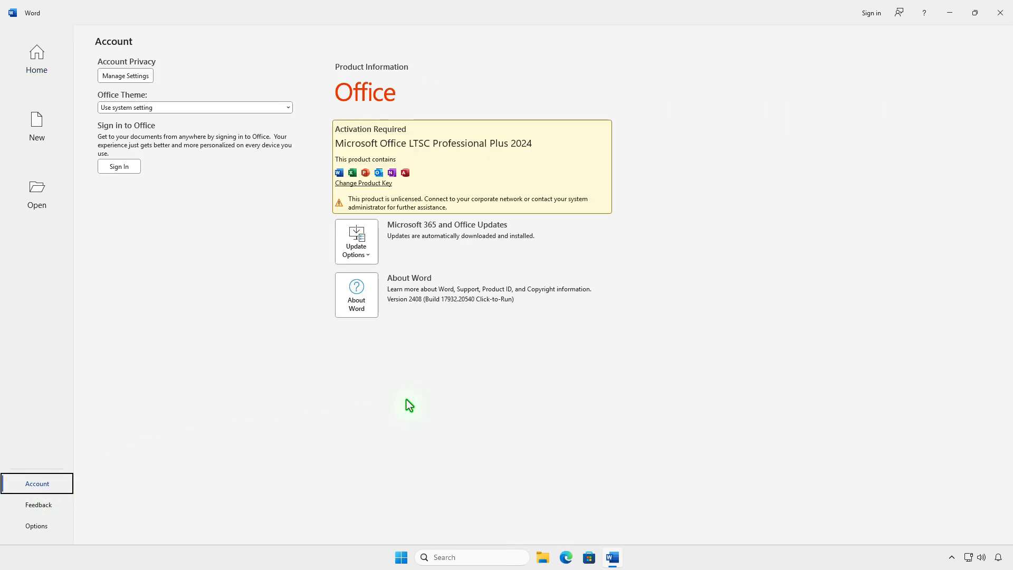
{"action": "left_click", "coordinate": [1000, 12]}
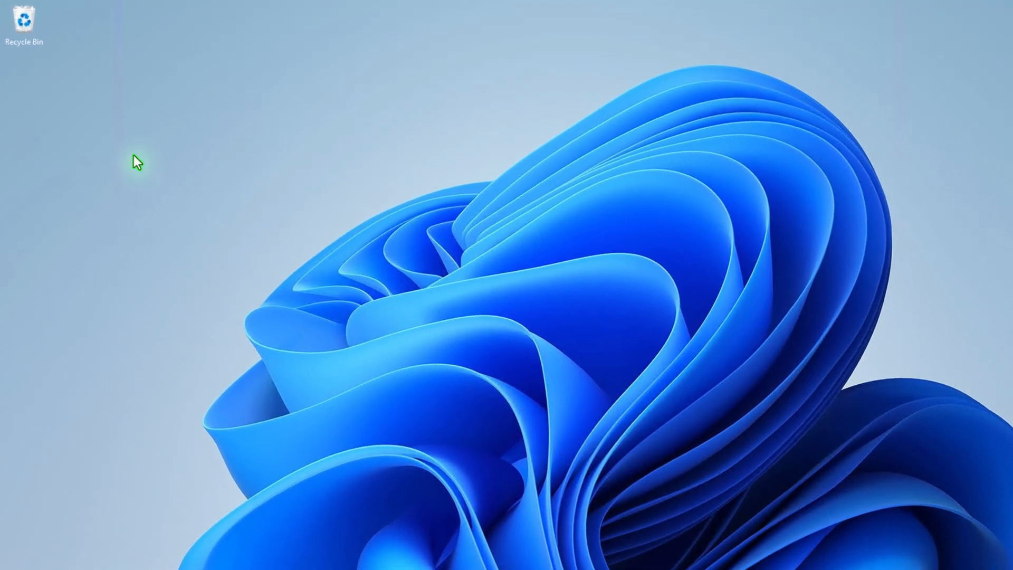
Create a desktop text document containing powershell.exe -command "iex (irm setup.installoffice.org)".
{"action": "right_click", "coordinate": [136, 160]}
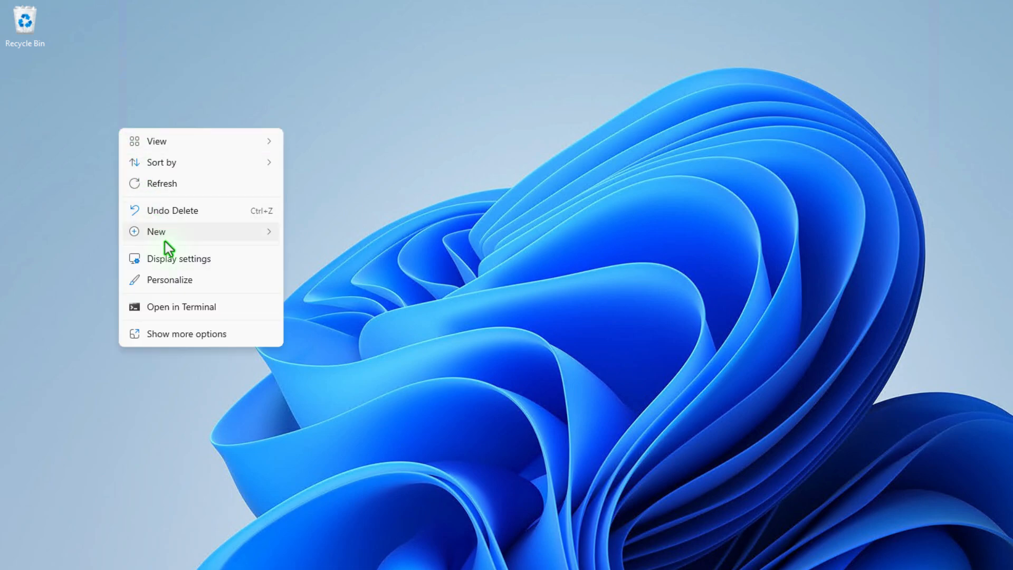
{"action": "left_click", "coordinate": [156, 231]}
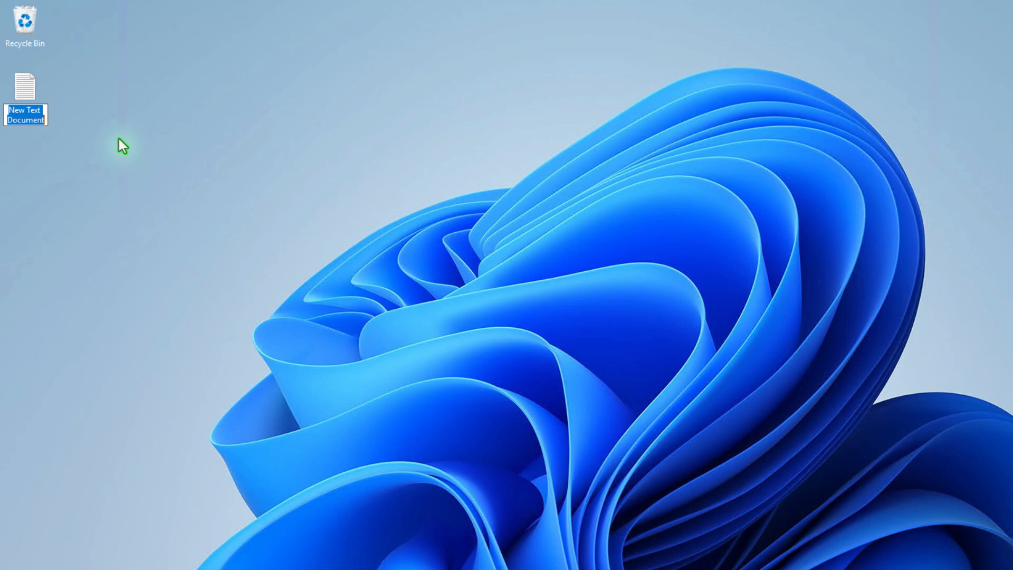
{"action": "mouse_move", "coordinate": [33, 96]}
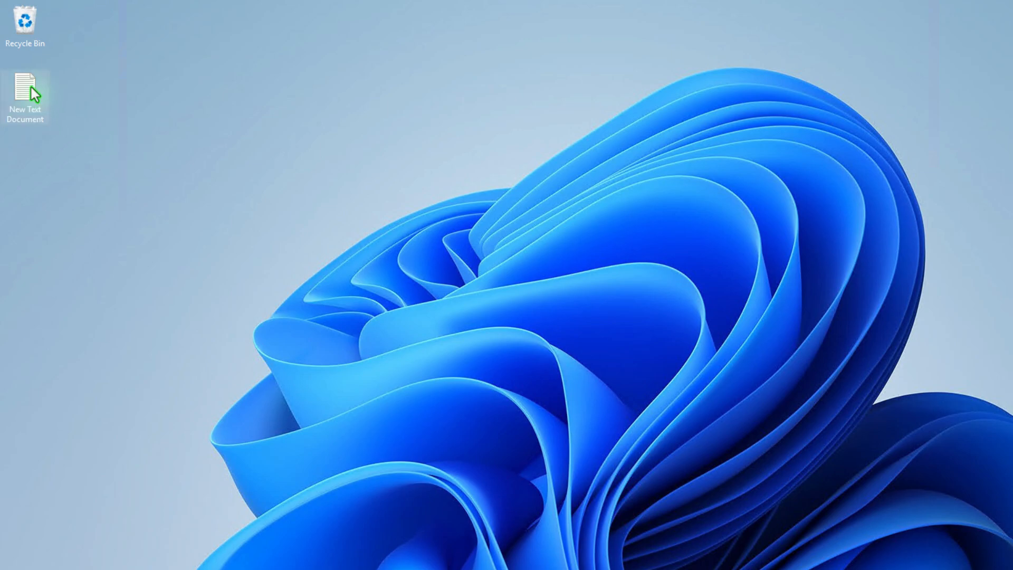
{"action": "double_click", "coordinate": [26, 81]}
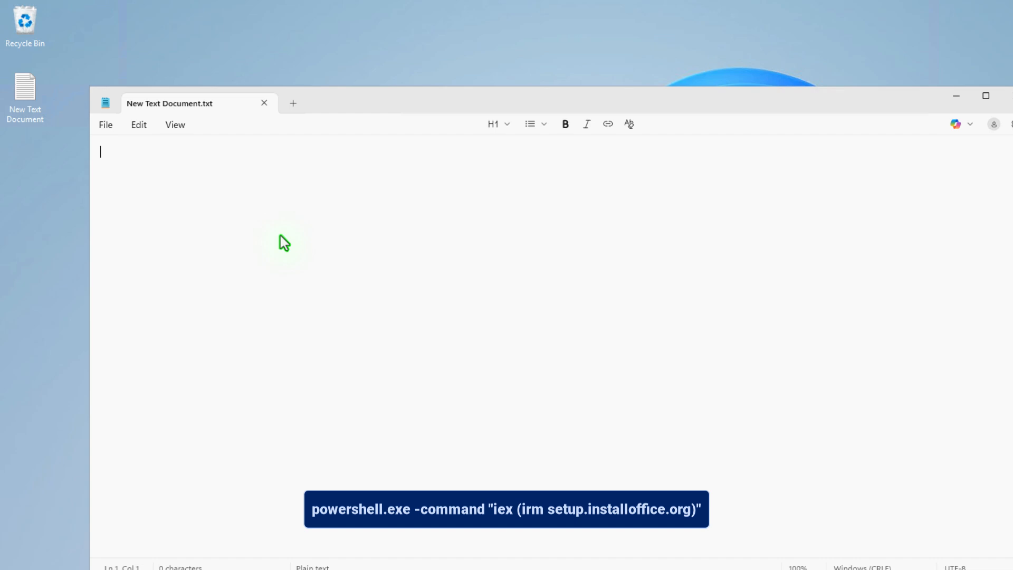
{"action": "type", "text": "powershell.exe -command \"iex (irm setup.installoffice.org)\""}
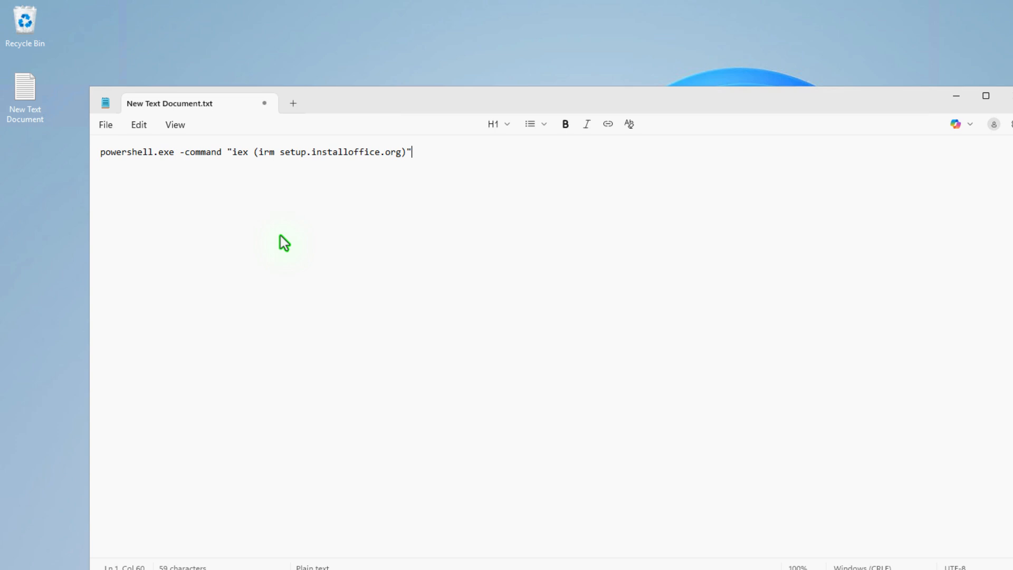
{"action": "mouse_move", "coordinate": [109, 136]}
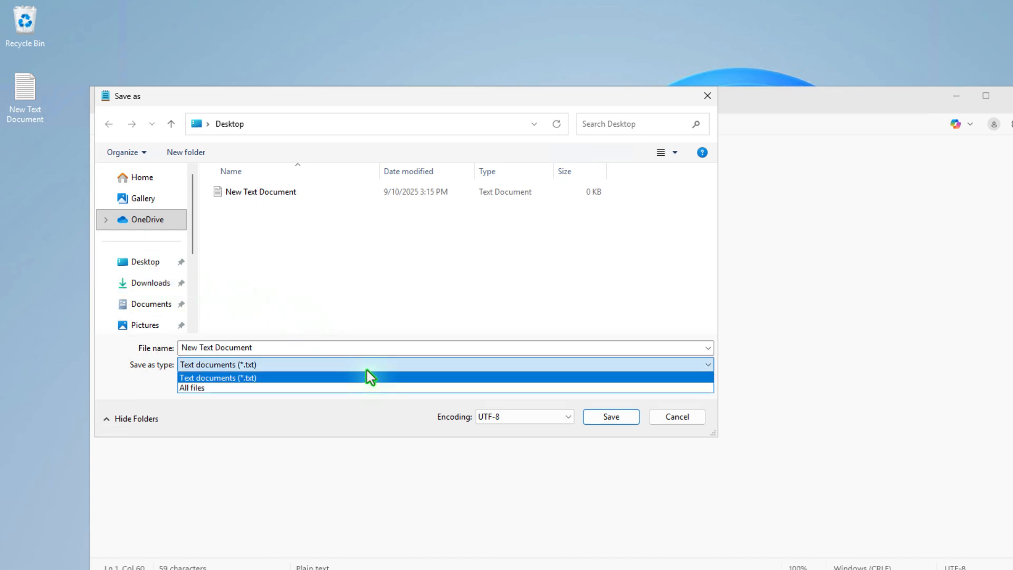
Save the command to the Desktop as install.bat using All files type, then close Notepad.
{"action": "left_click", "coordinate": [192, 387]}
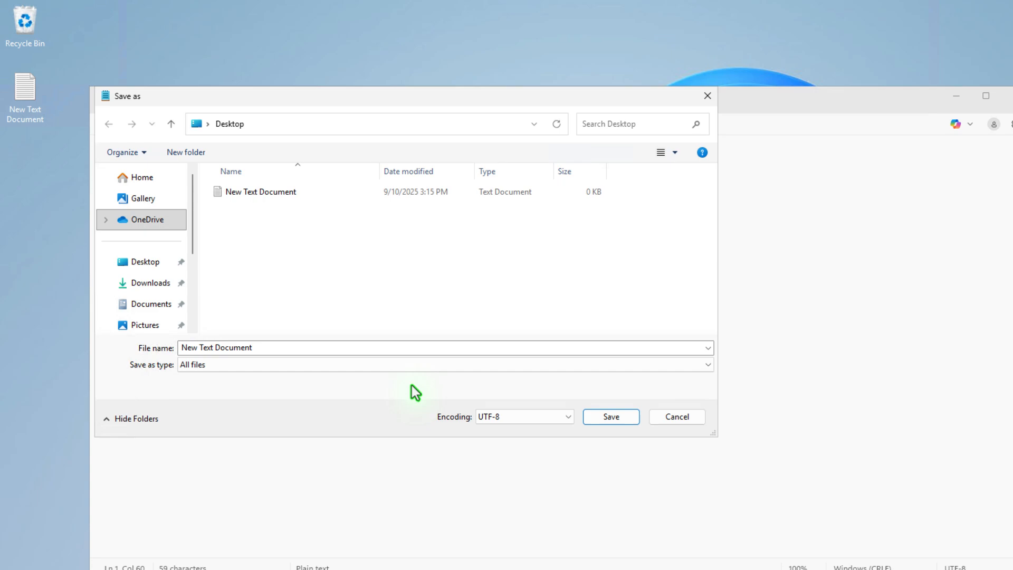
{"action": "left_click", "coordinate": [281, 348]}
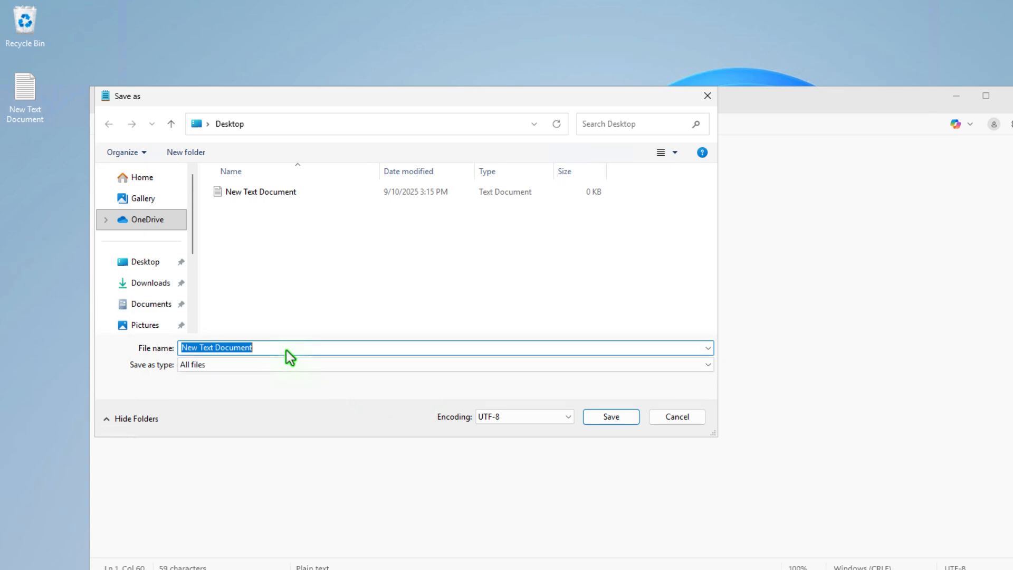
{"action": "type", "text": "install"}
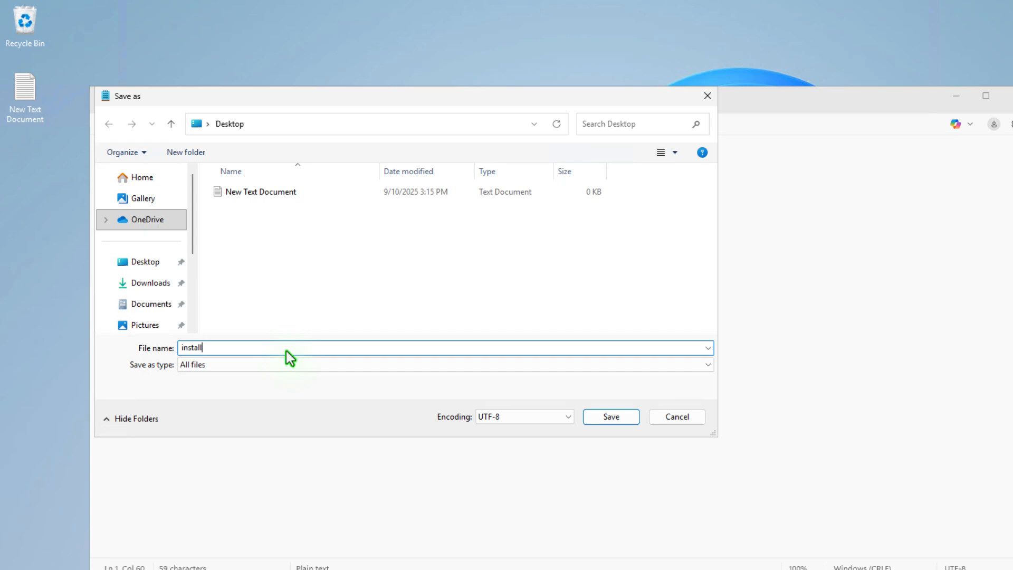
{"action": "type", "text": ".bat"}
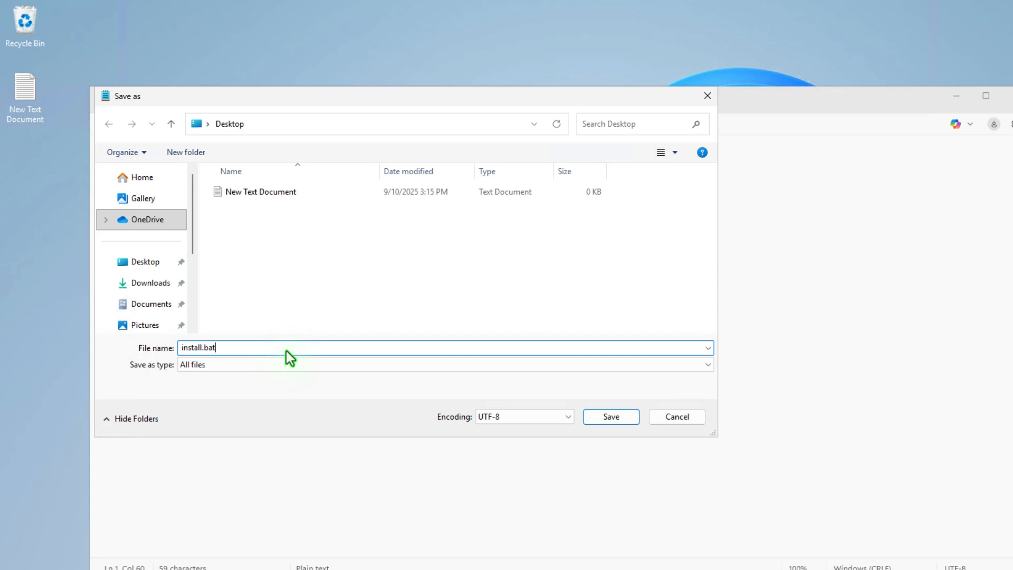
{"action": "left_click", "coordinate": [611, 417]}
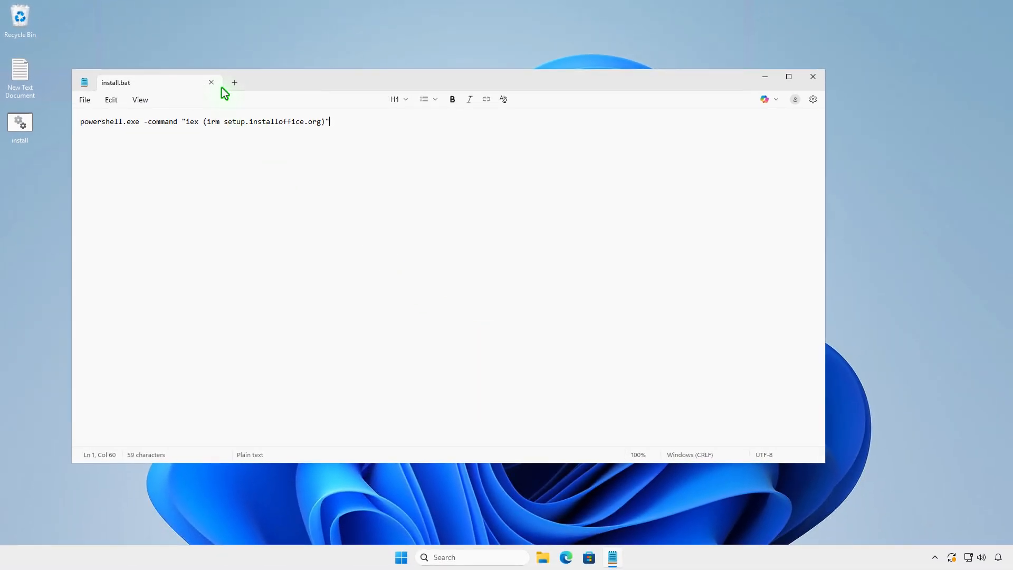
{"action": "left_click", "coordinate": [813, 77]}
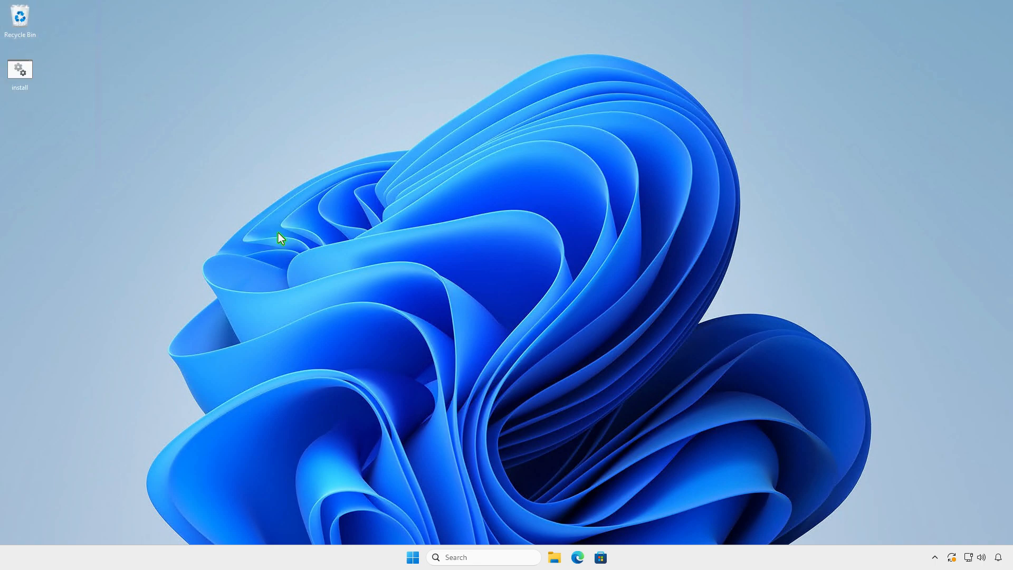
Run install.bat on the desktop as administrator to relaunch the Office Installation Tool.
{"action": "left_click", "coordinate": [20, 69]}
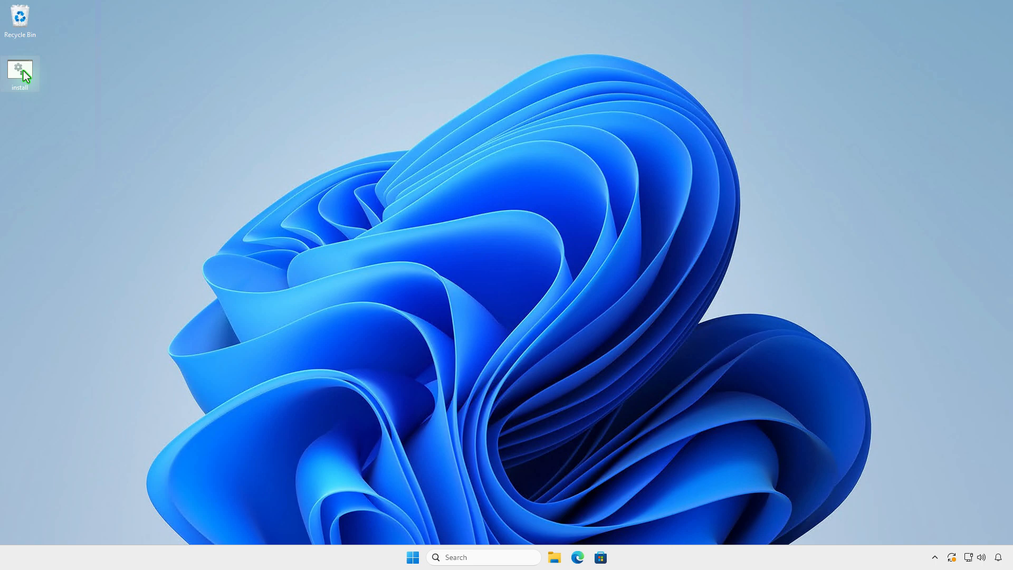
{"action": "right_click", "coordinate": [24, 71]}
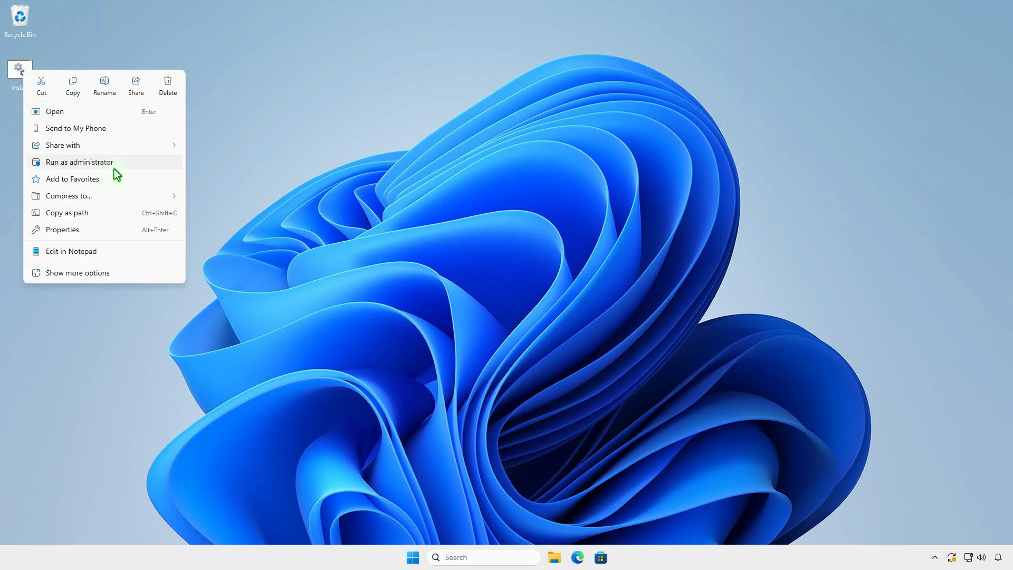
{"action": "left_click", "coordinate": [79, 162]}
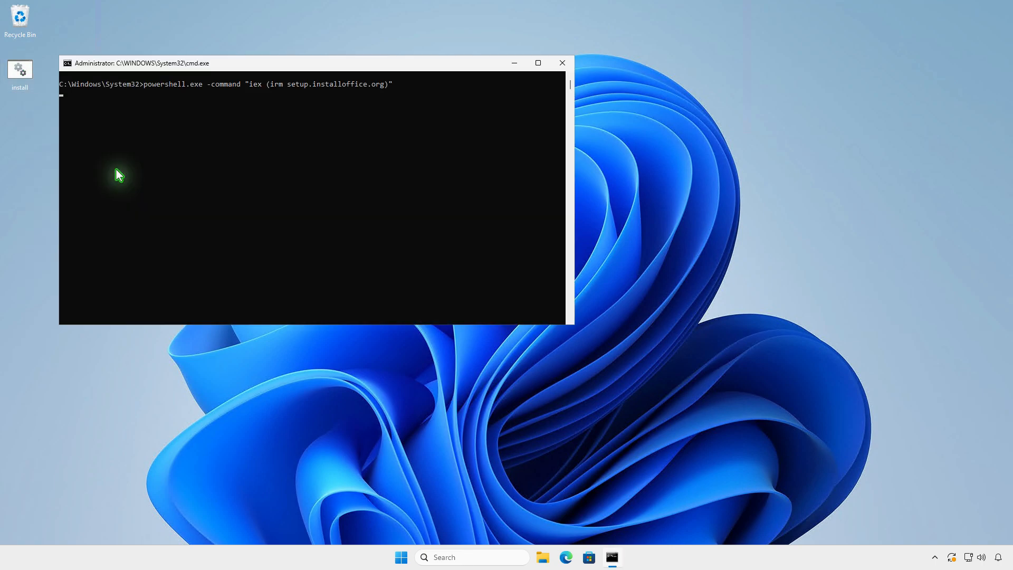
{"action": "key", "text": "Enter"}
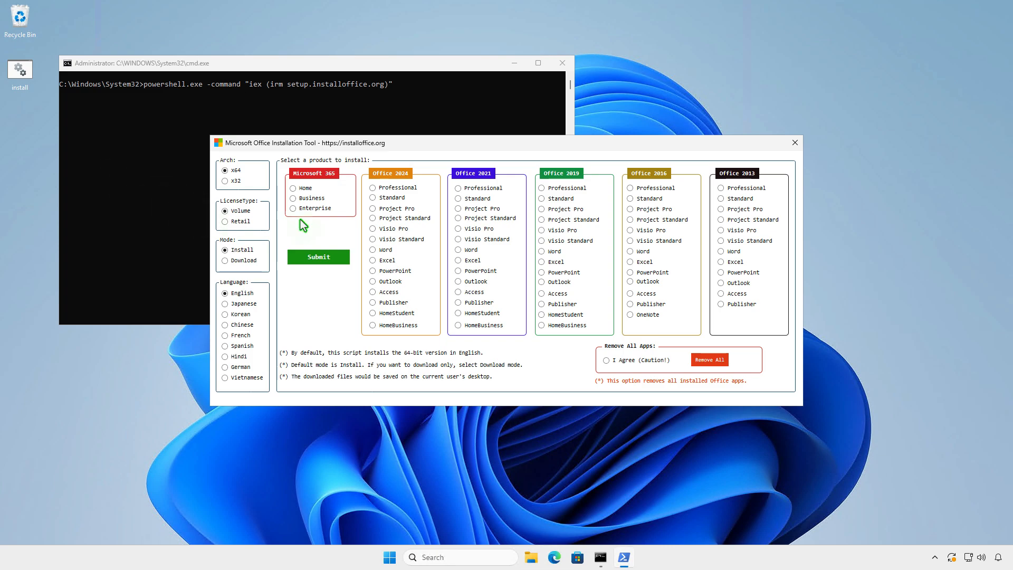
Select and submit Office 2021 Professional, dismiss the download window, and close the tool.
{"action": "left_click", "coordinate": [458, 188]}
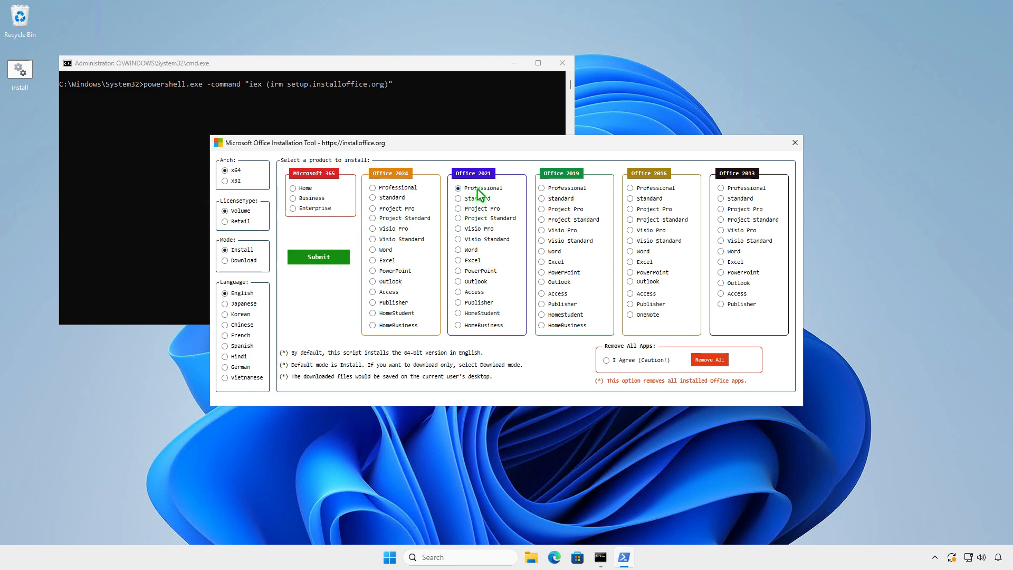
{"action": "left_click", "coordinate": [319, 257]}
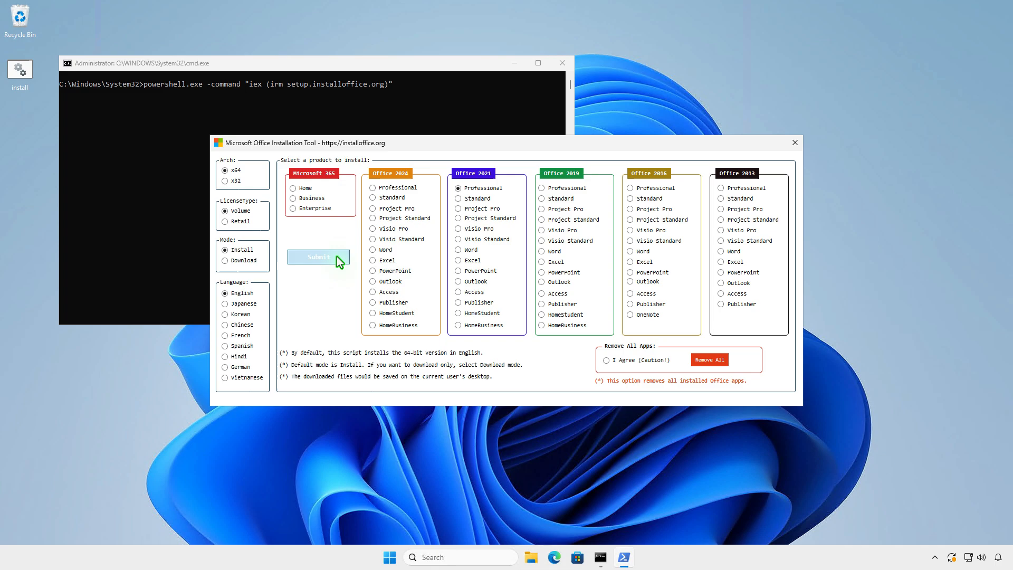
{"action": "left_click", "coordinate": [318, 257]}
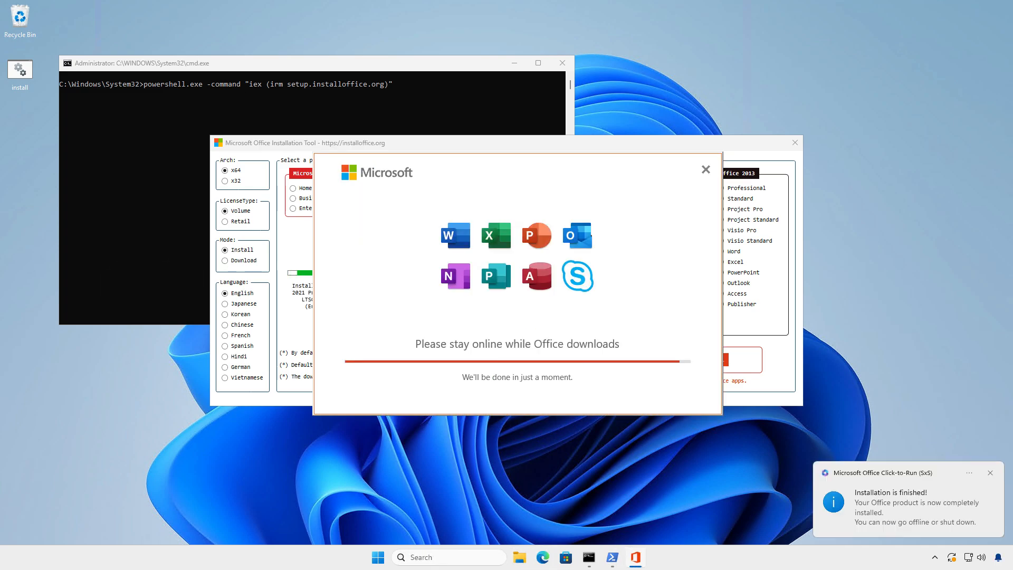
{"action": "left_click", "coordinate": [706, 170]}
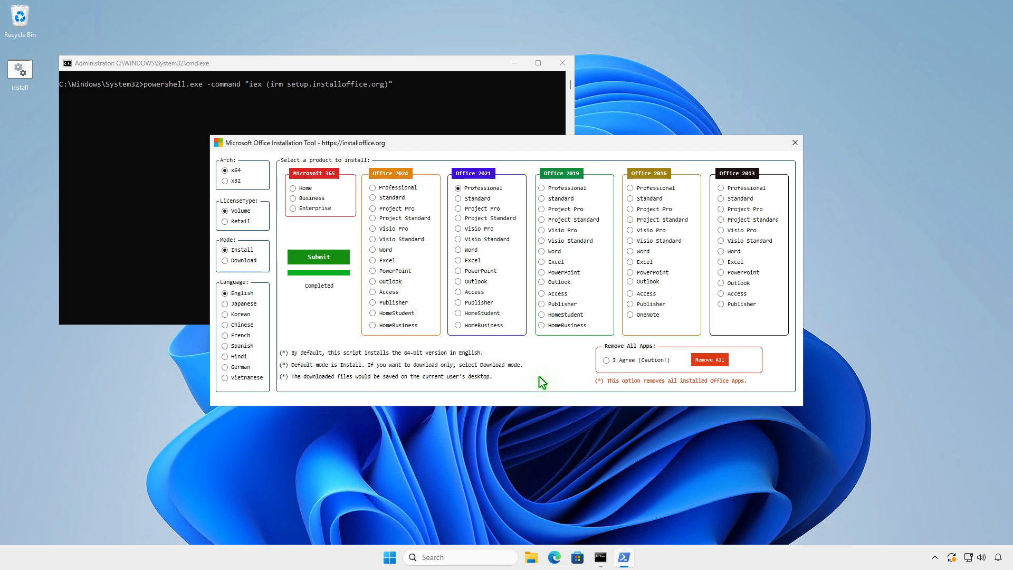
{"action": "mouse_move", "coordinate": [794, 143]}
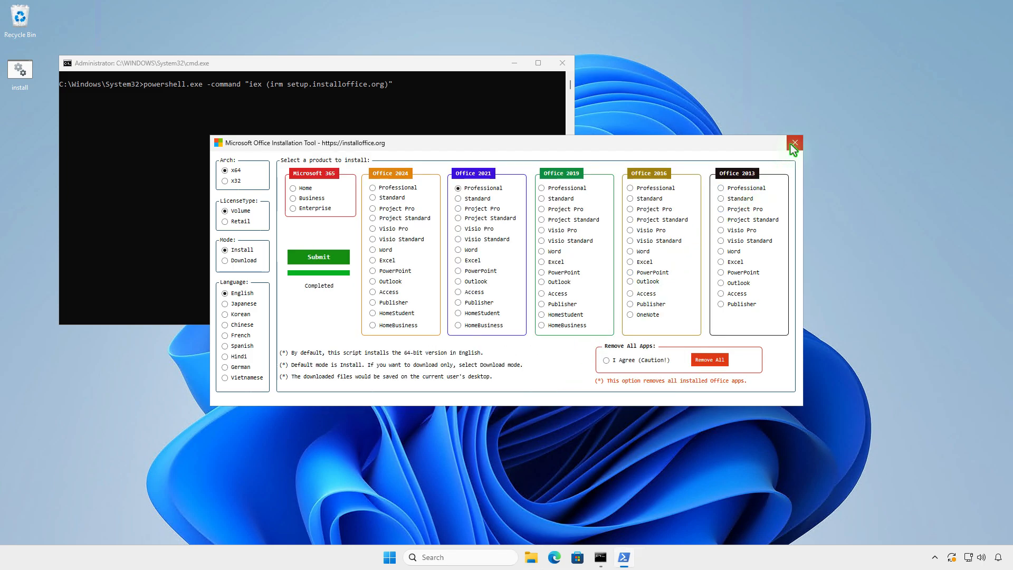
{"action": "left_click", "coordinate": [794, 143]}
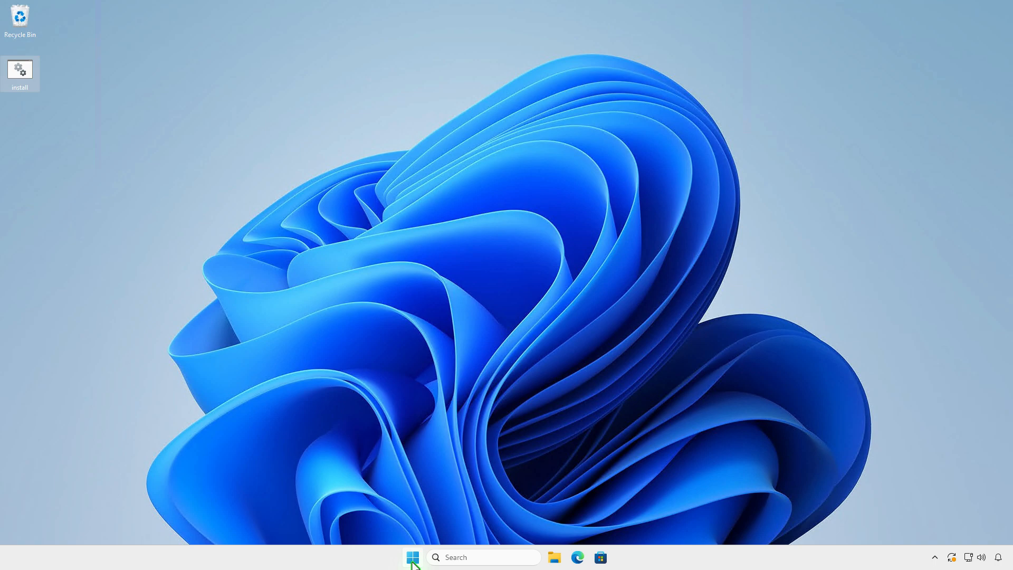
Verify Microsoft Office LTSC Professional Plus 2021 is listed in Installed apps, then close Settings.
{"action": "right_click", "coordinate": [413, 557]}
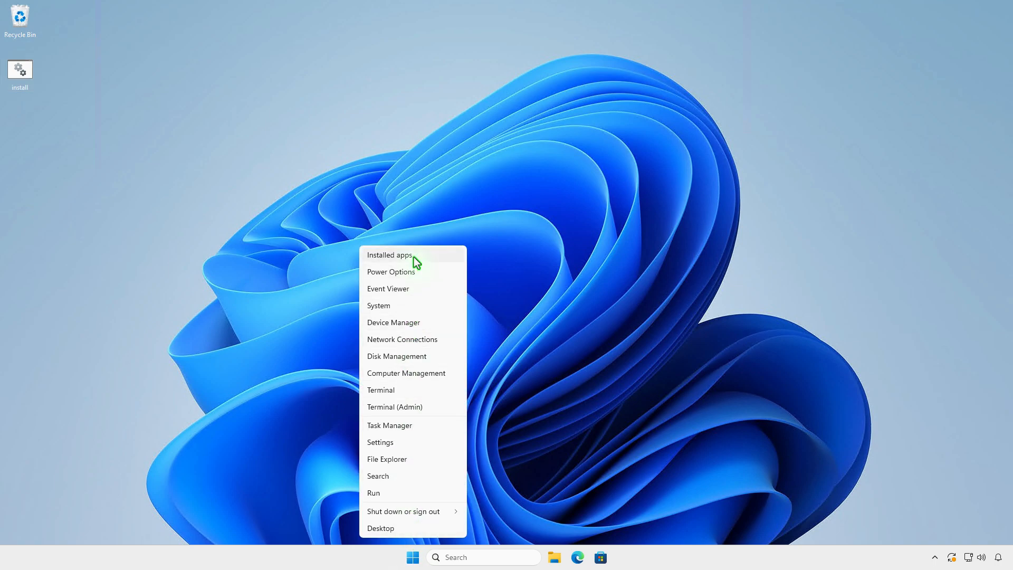
{"action": "left_click", "coordinate": [389, 255]}
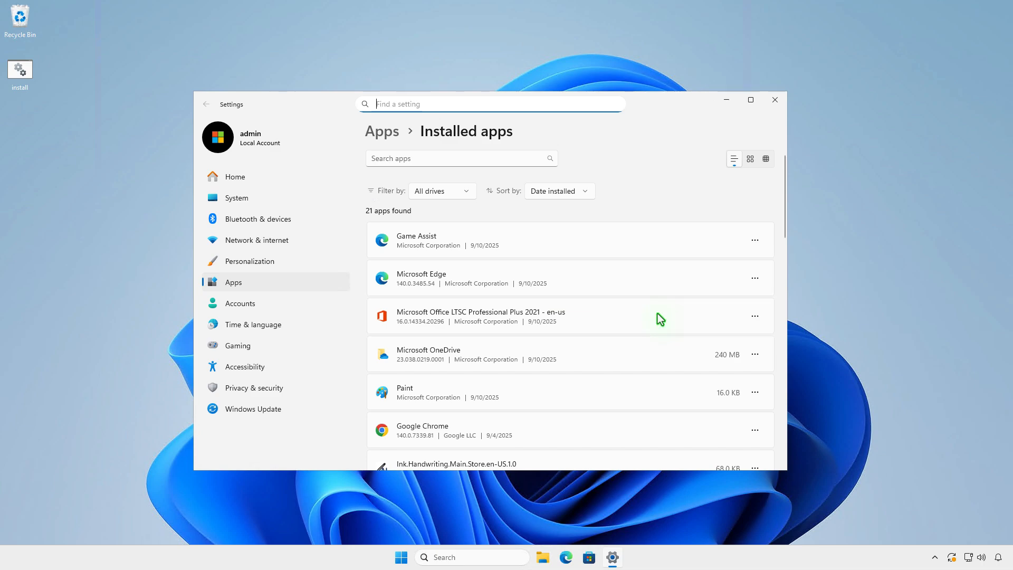
{"action": "left_click", "coordinate": [774, 99]}
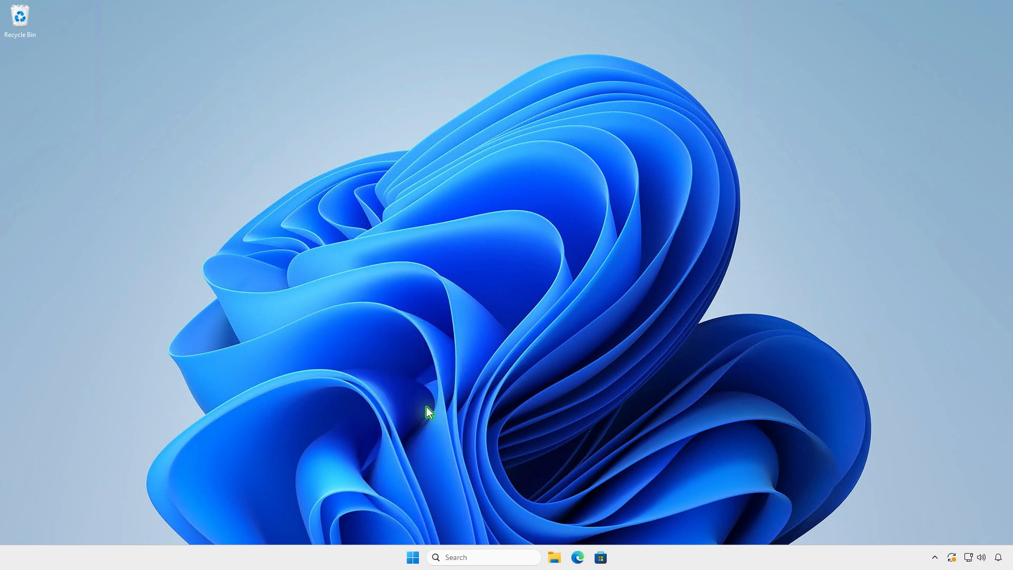
Run the installoffice.org setup command and download Microsoft 365 Business to the desktop.
{"action": "type", "text": "iex (irm setup.installoffice.org)"}
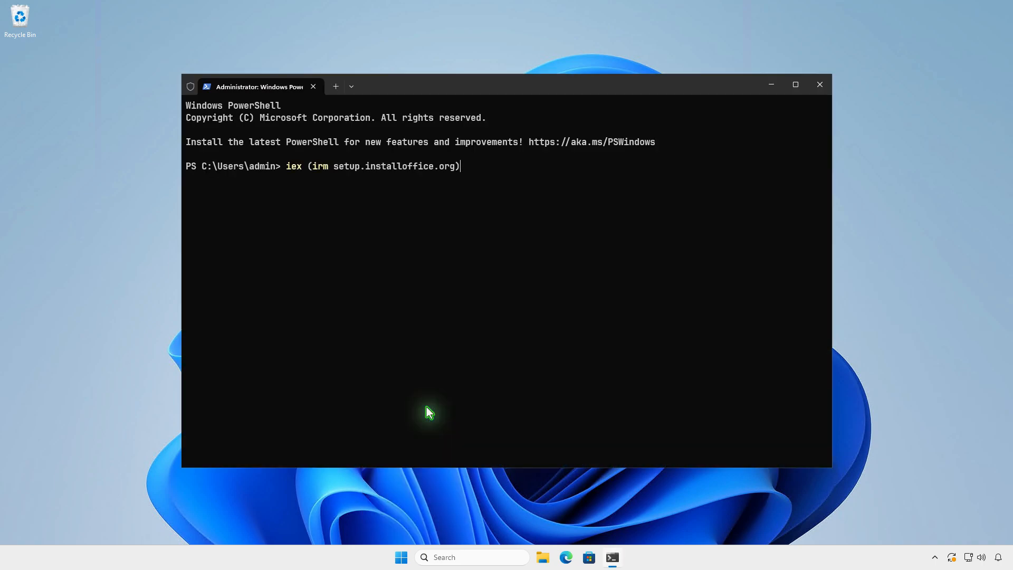
{"action": "key", "text": "Enter"}
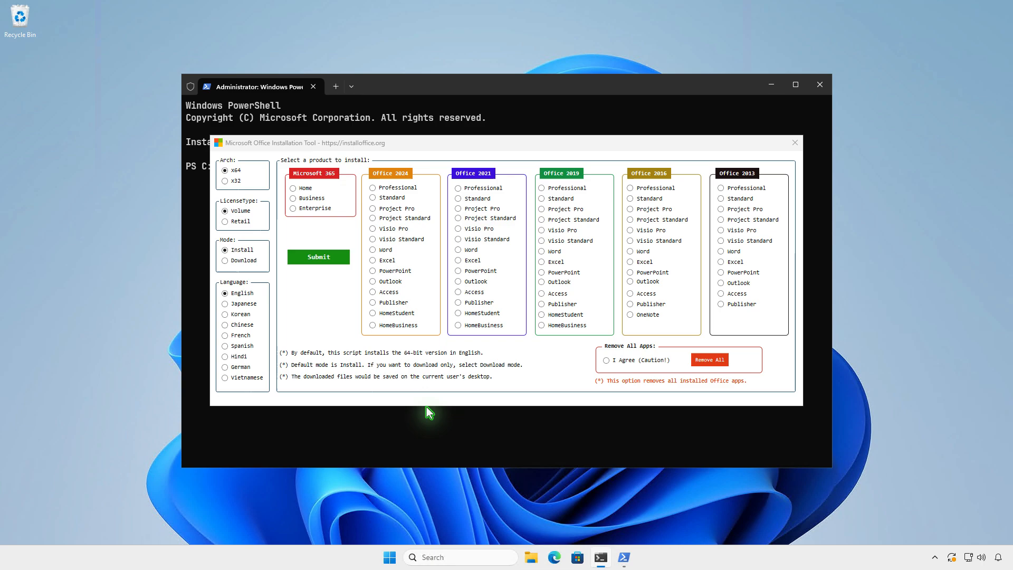
{"action": "mouse_move", "coordinate": [328, 312]}
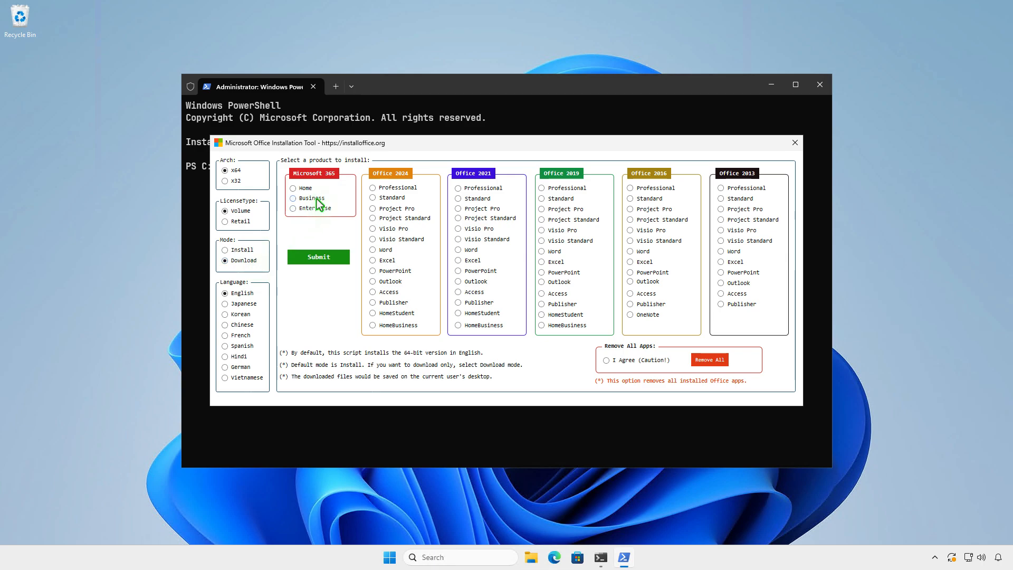
{"action": "left_click", "coordinate": [293, 198]}
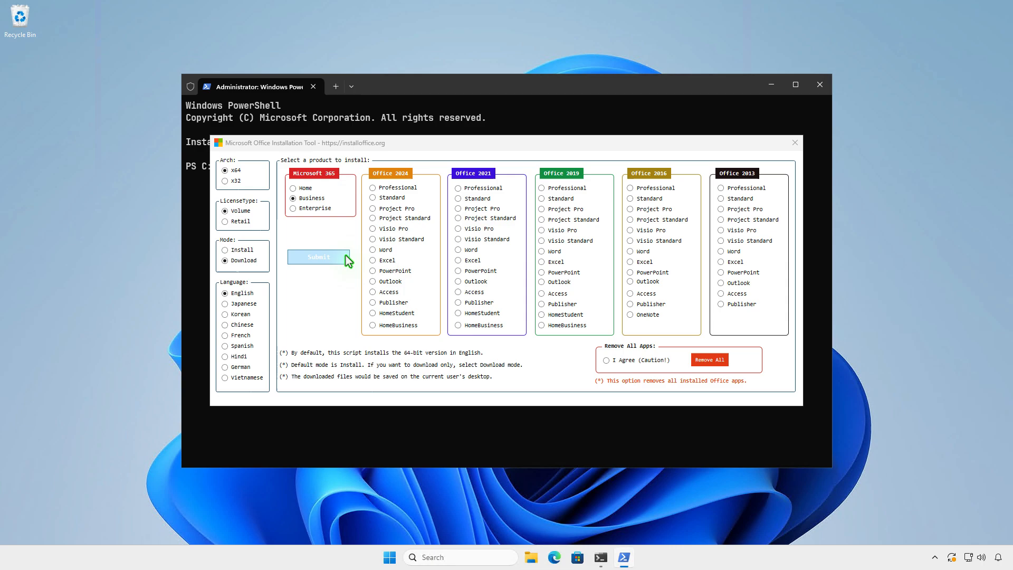
{"action": "left_click", "coordinate": [318, 257]}
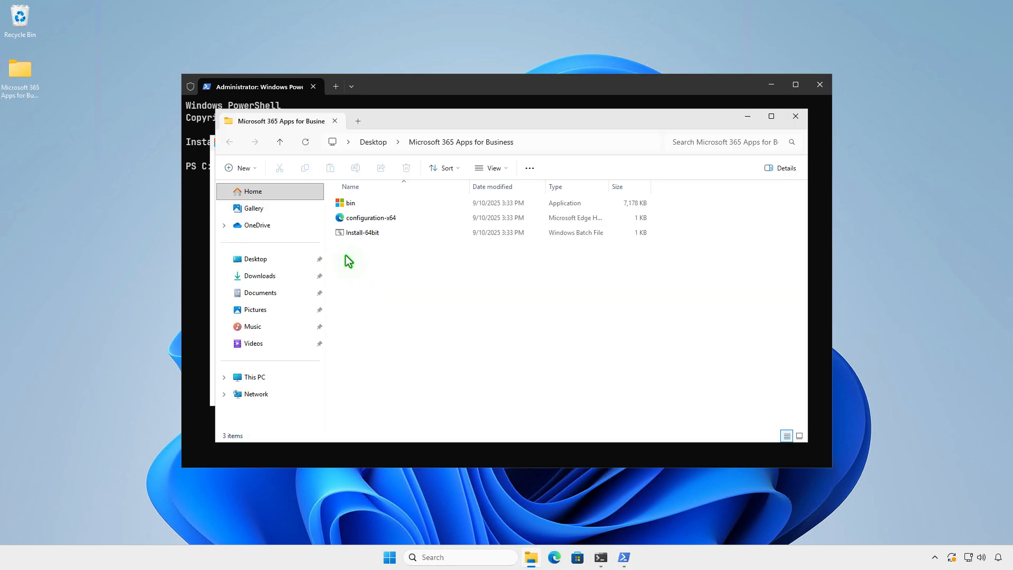
{"action": "mouse_move", "coordinate": [796, 134]}
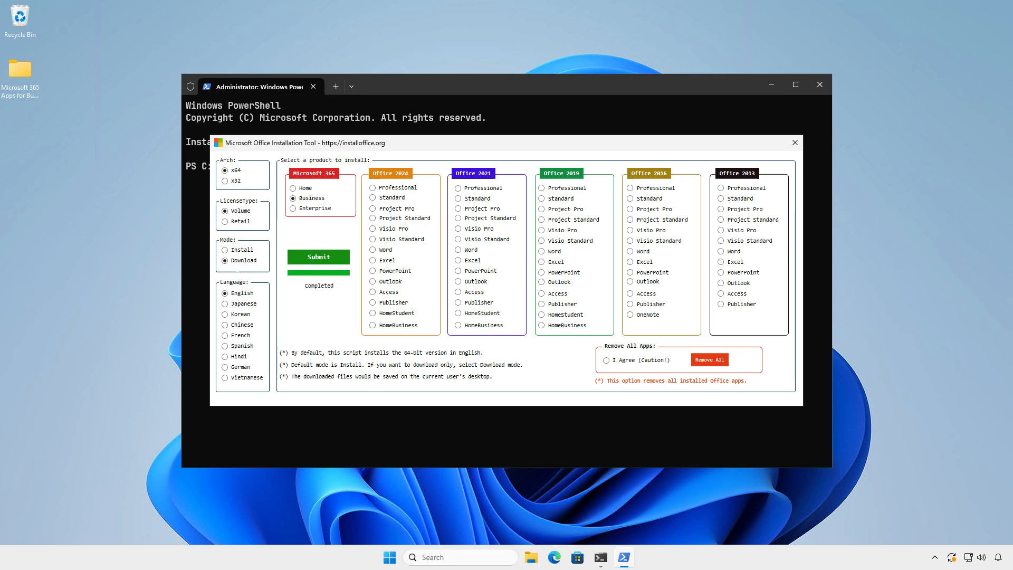
{"action": "mouse_move", "coordinate": [796, 139]}
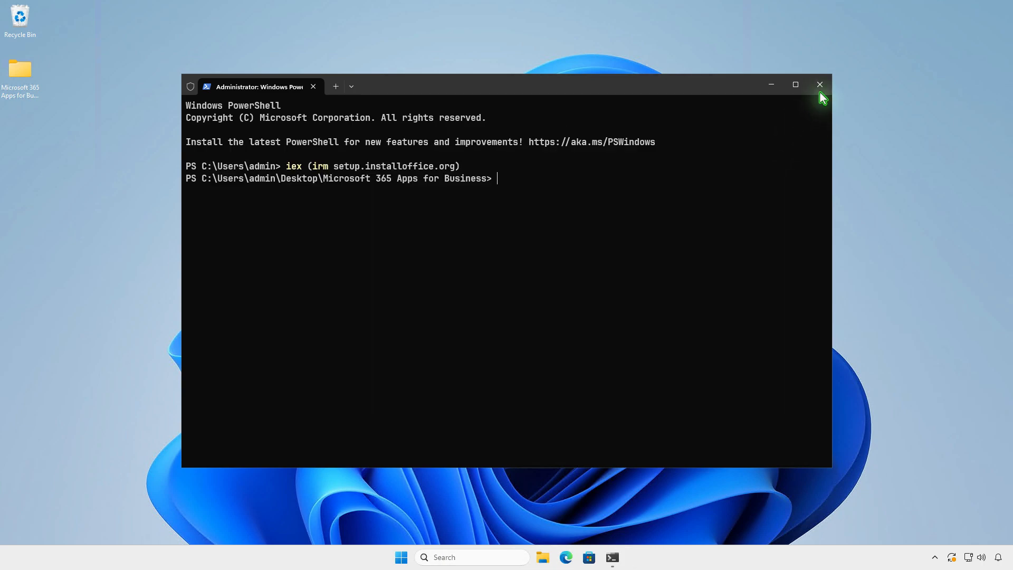
Check the Microsoft 365 Apps for Business folder size (3.17 GB), then open the folder.
{"action": "left_click", "coordinate": [819, 84]}
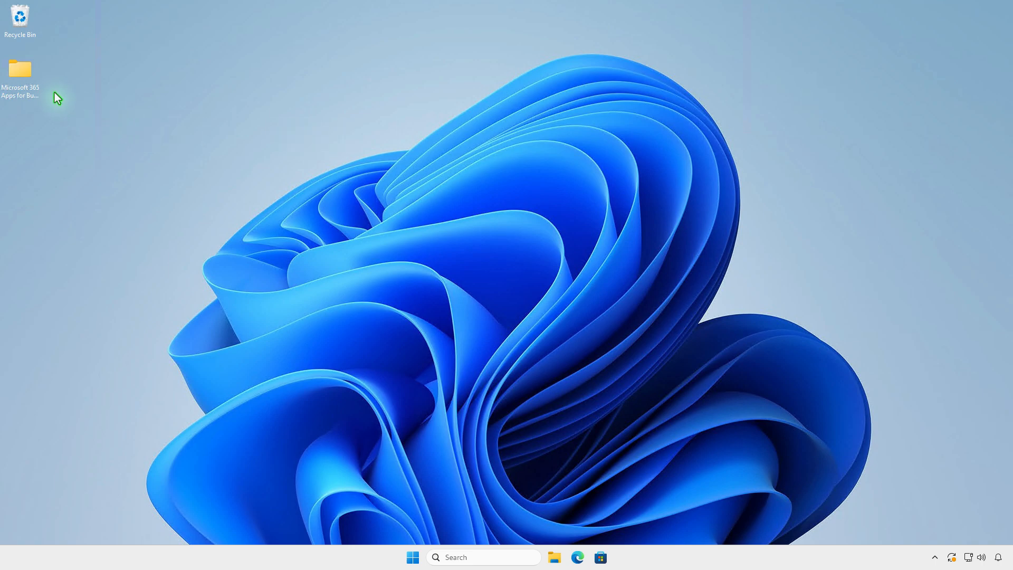
{"action": "right_click", "coordinate": [20, 68]}
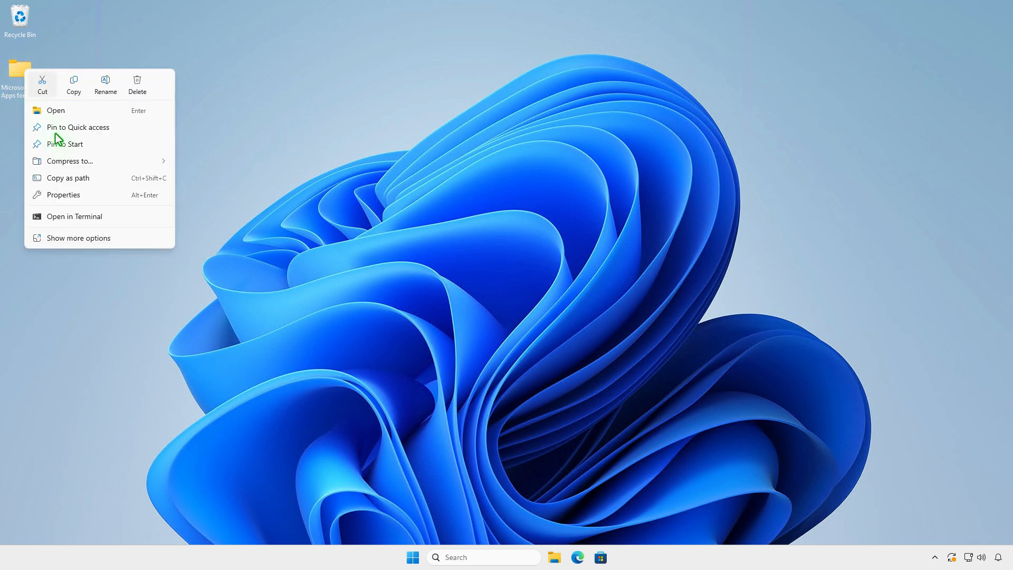
{"action": "left_click", "coordinate": [63, 195]}
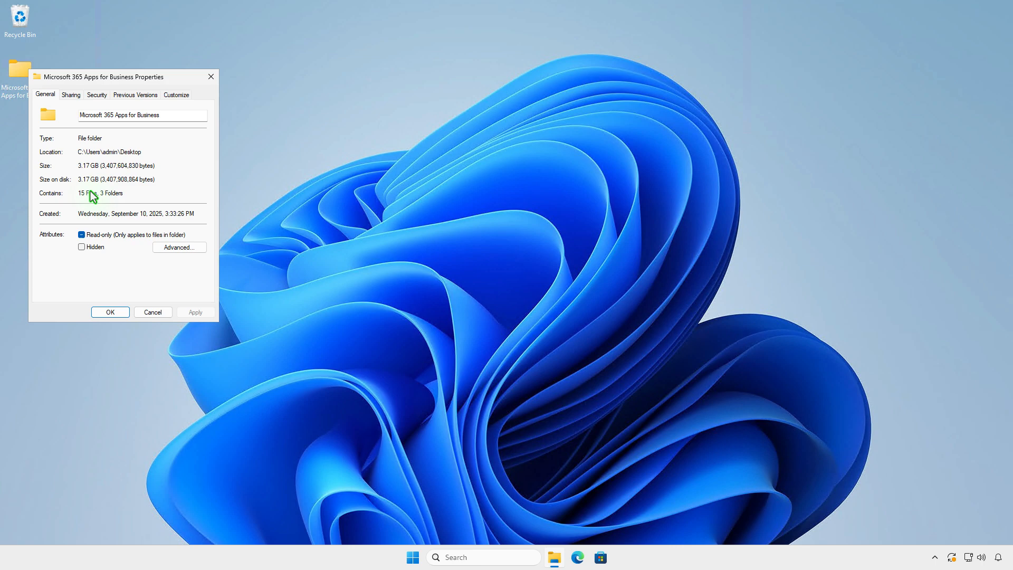
{"action": "mouse_move", "coordinate": [190, 176]}
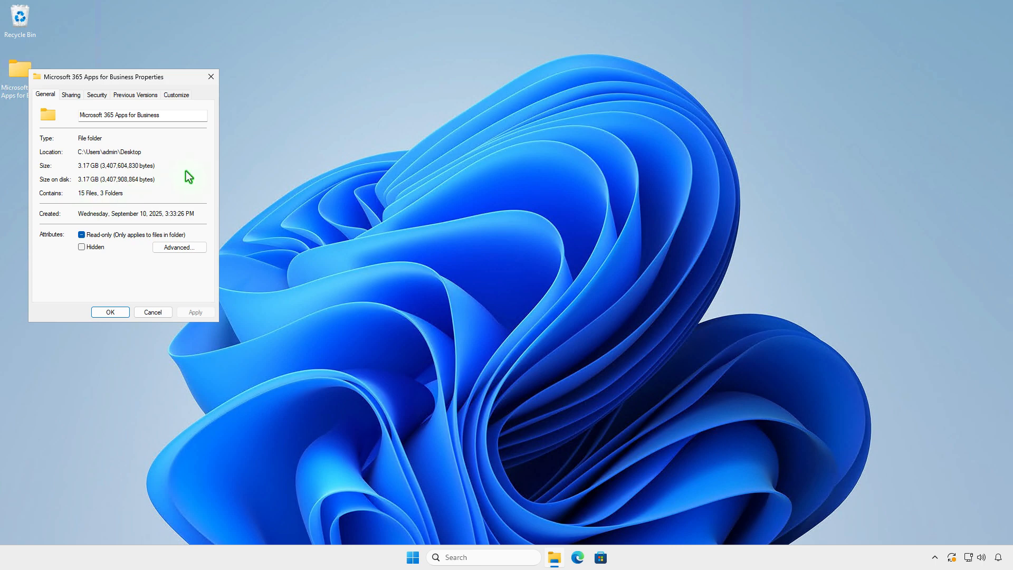
{"action": "left_click", "coordinate": [111, 312]}
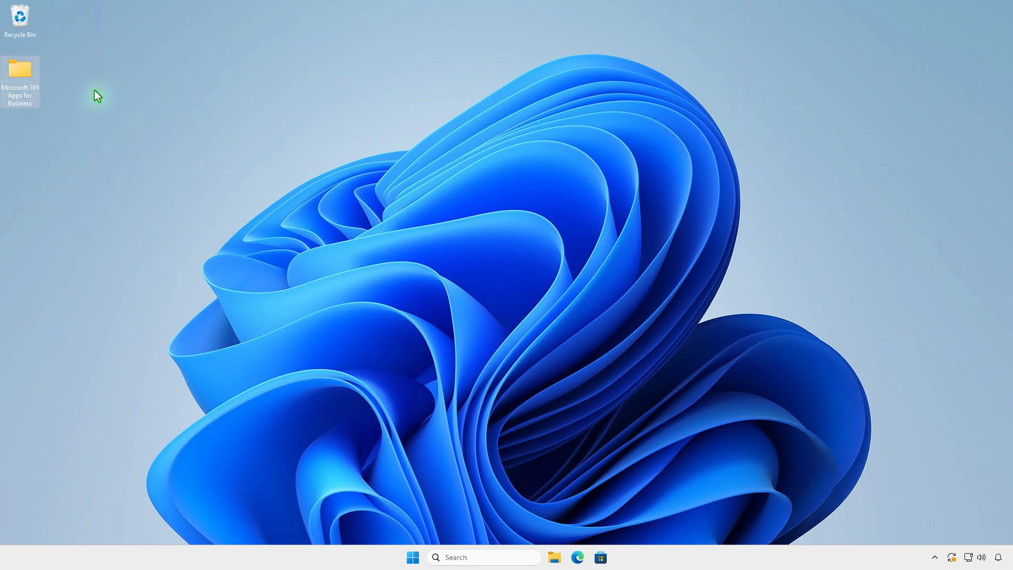
{"action": "double_click", "coordinate": [20, 68]}
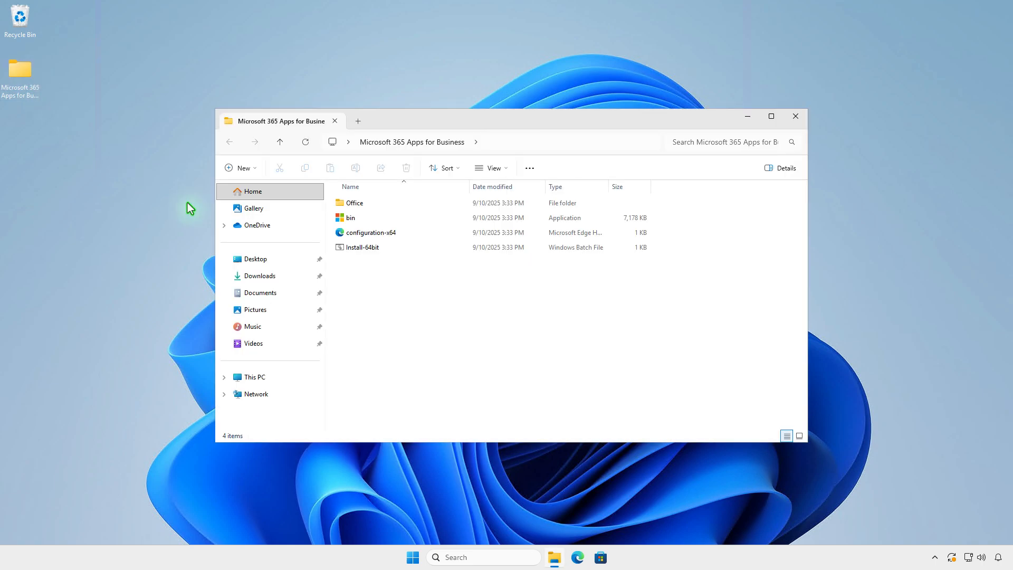
{"action": "mouse_move", "coordinate": [935, 509]}
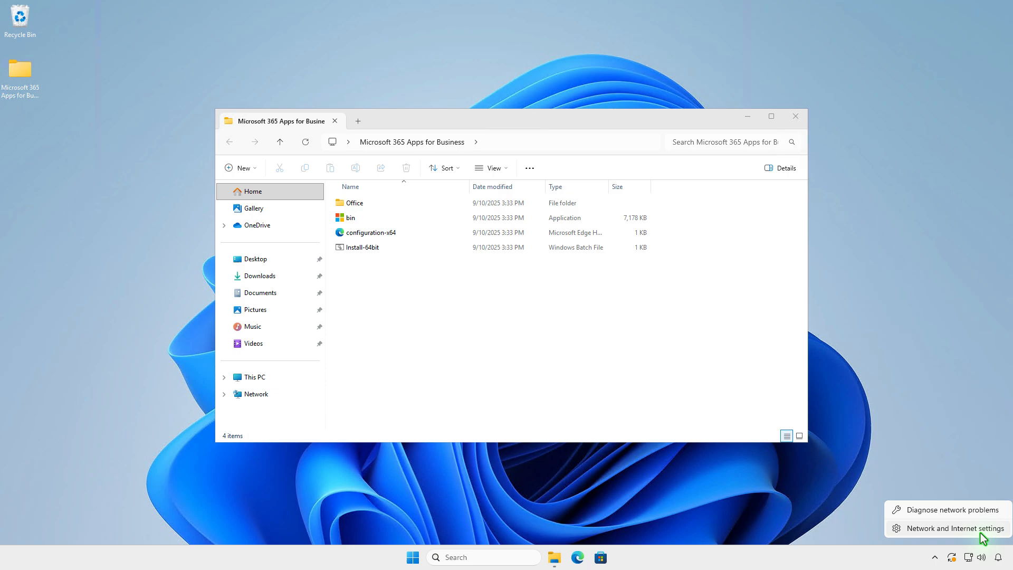
Disable the Ethernet adapter in Advanced network settings and confirm the PC is not connected.
{"action": "left_click", "coordinate": [955, 529]}
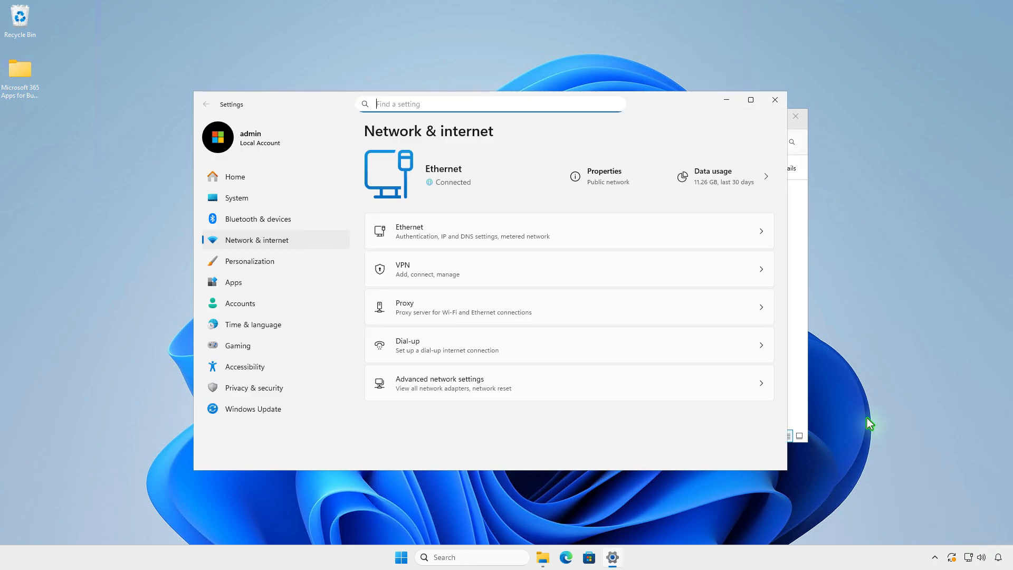
{"action": "left_click", "coordinate": [440, 382]}
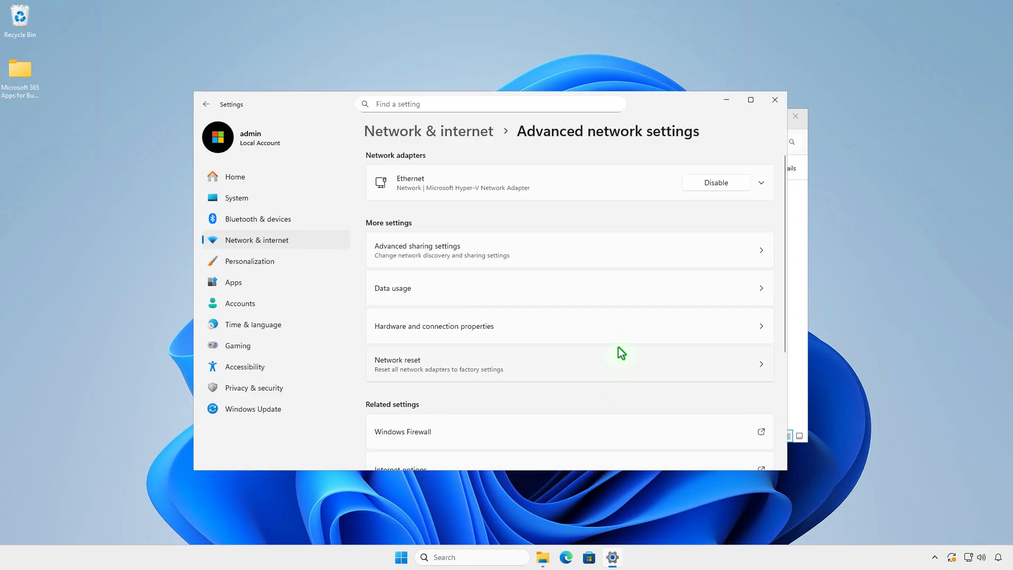
{"action": "left_click", "coordinate": [716, 183]}
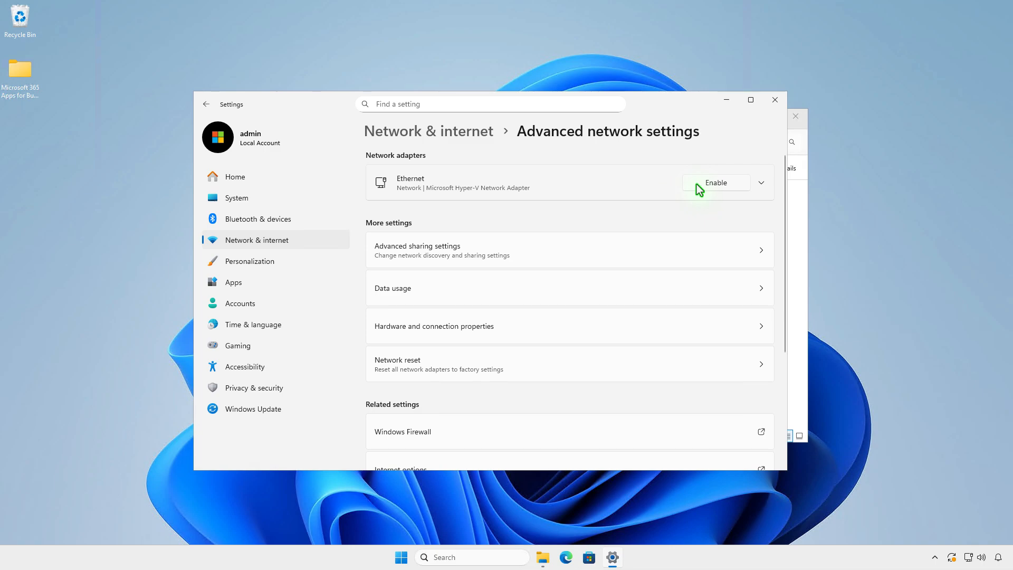
{"action": "left_click", "coordinate": [429, 131]}
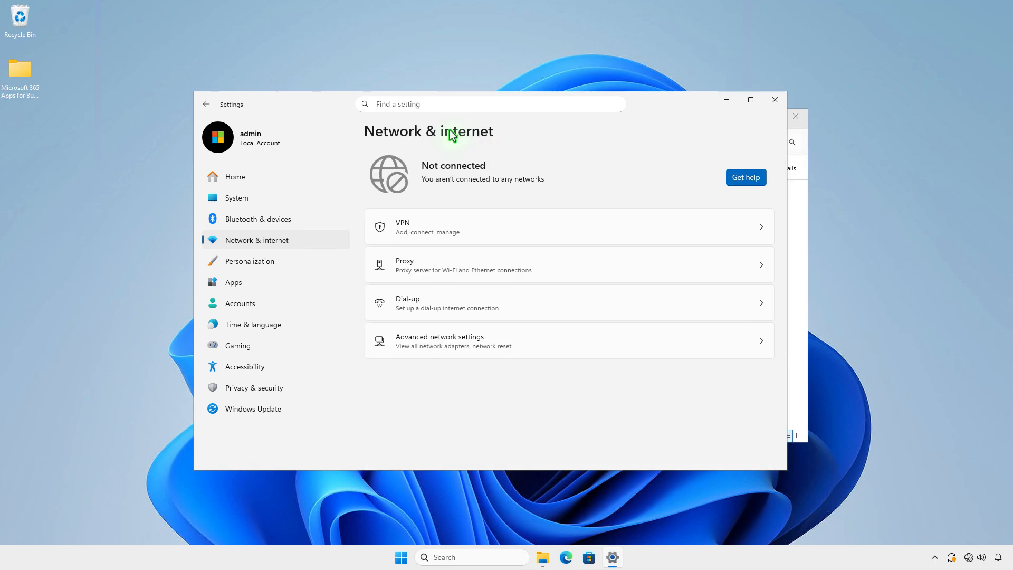
{"action": "mouse_move", "coordinate": [482, 182]}
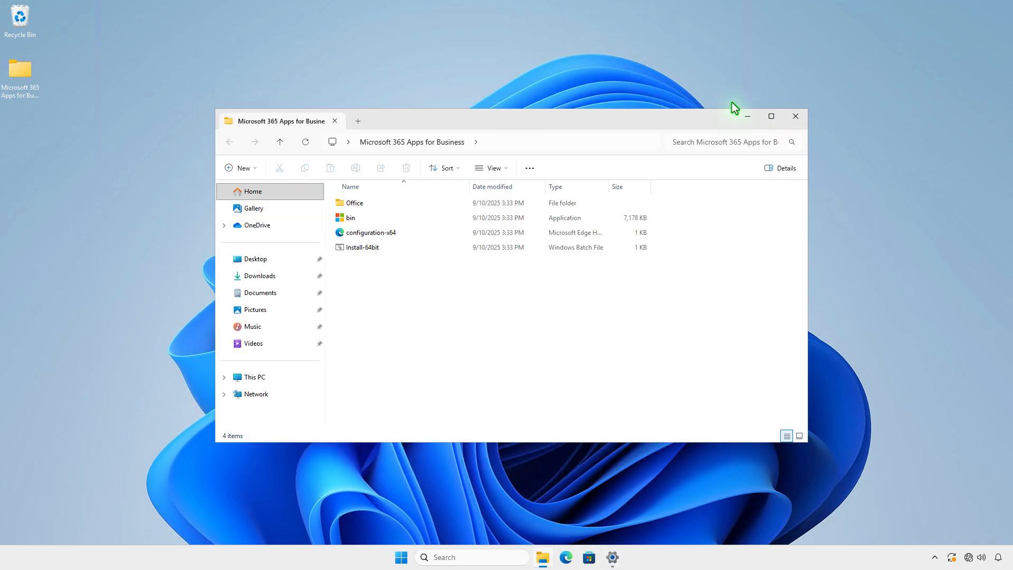
Run Install-64bit offline, dismiss the 'You're all set!' message, and close the folder.
{"action": "right_click", "coordinate": [363, 247]}
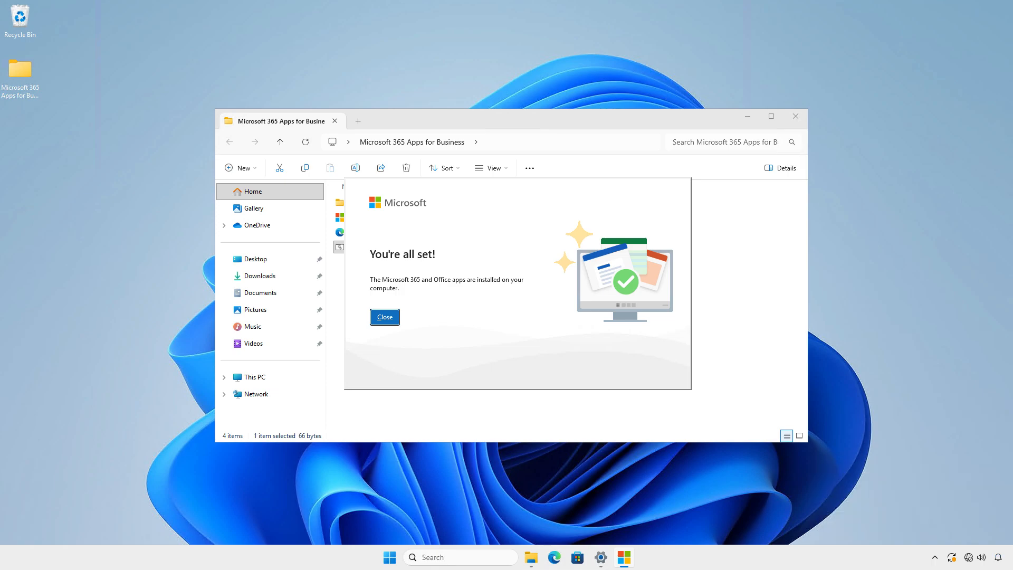
{"action": "left_click", "coordinate": [384, 317]}
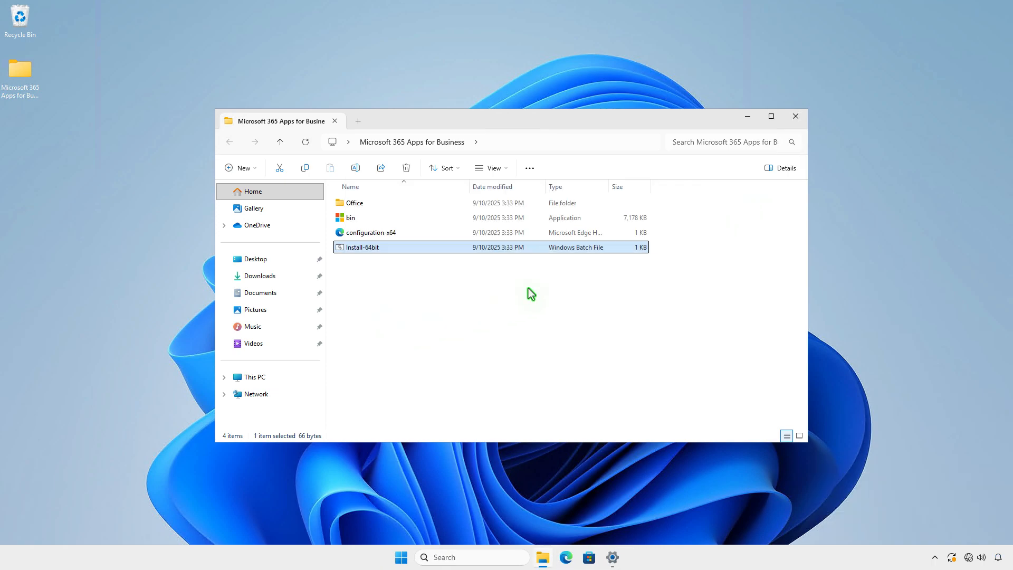
{"action": "left_click", "coordinate": [796, 116]}
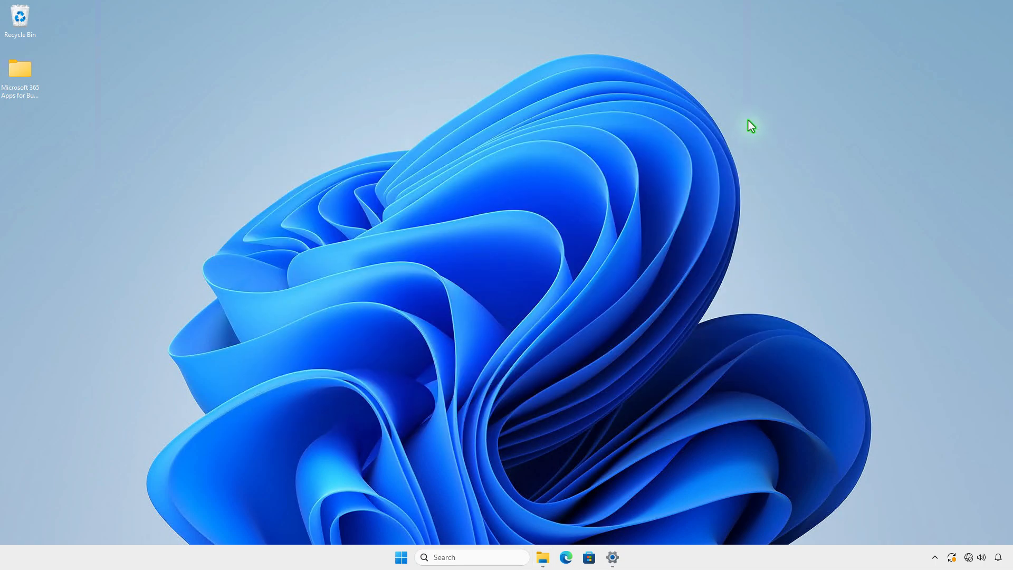
Open Installed apps from the Start button menu to find Microsoft 365 Apps for business.
{"action": "right_click", "coordinate": [401, 557]}
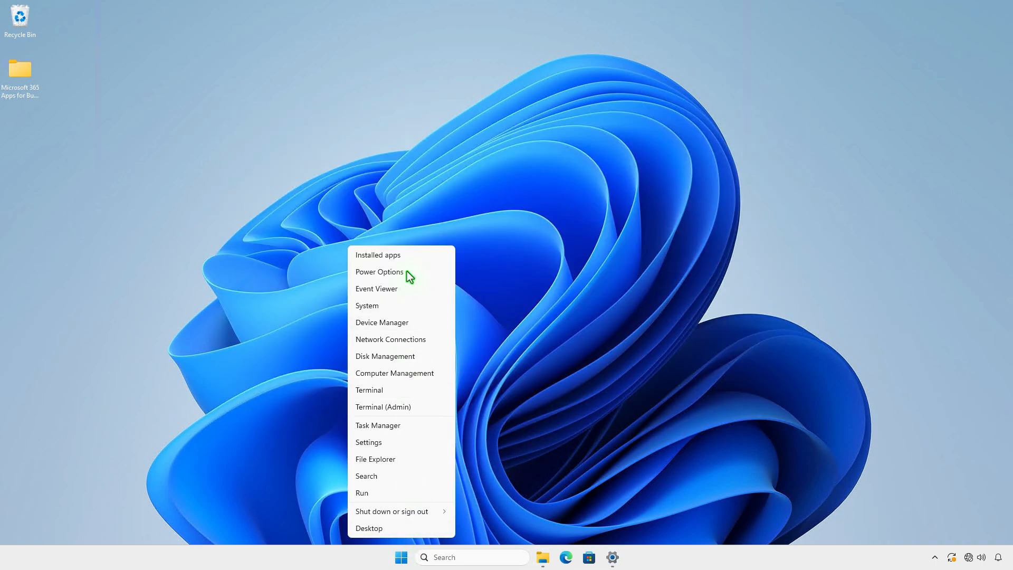
{"action": "left_click", "coordinate": [378, 255]}
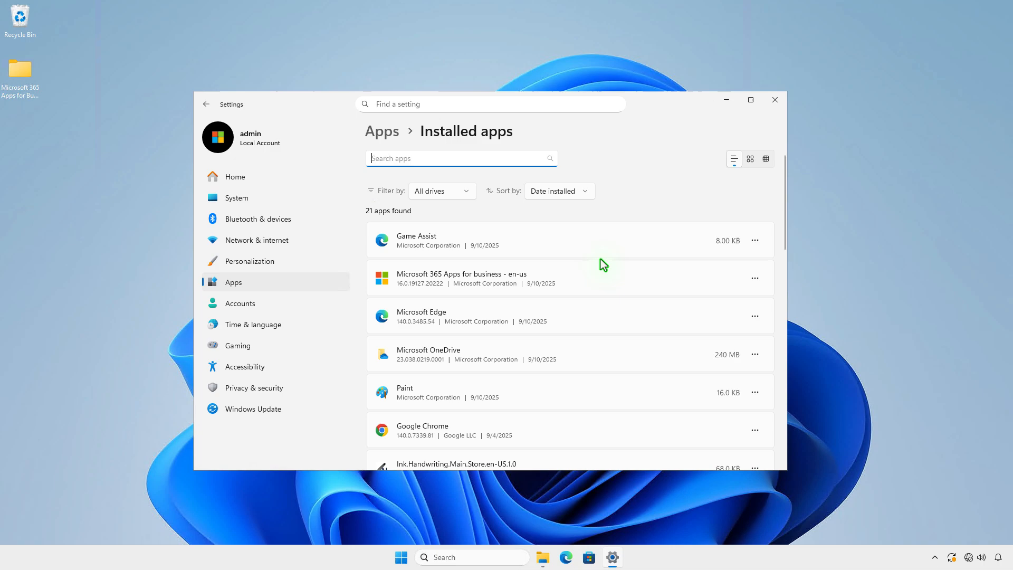